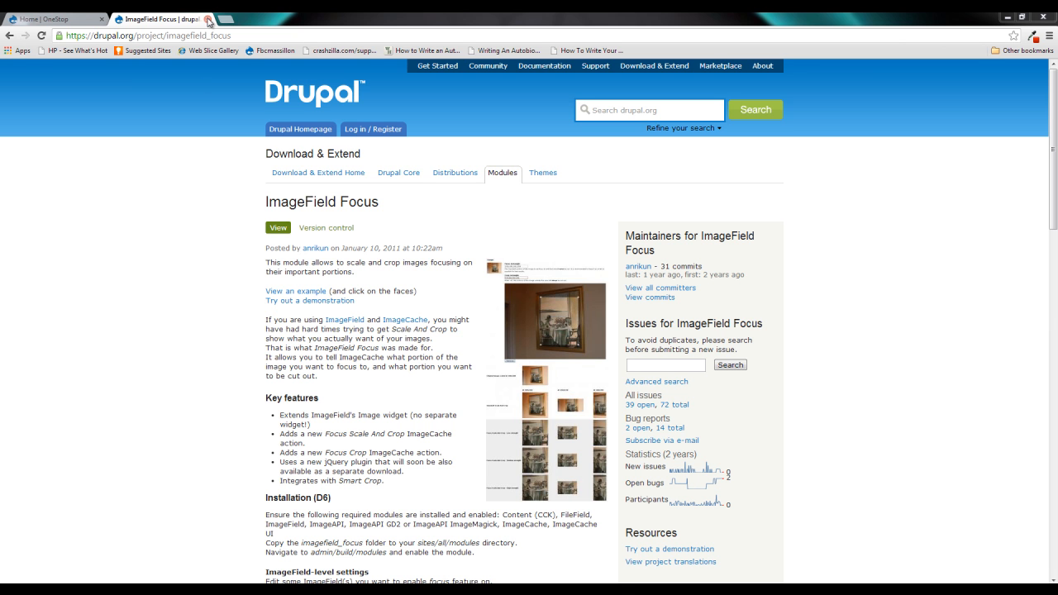
# Close the drupal.org ImageField Focus project tab to return to the OneStop homepage.
pyautogui.click(54, 18)
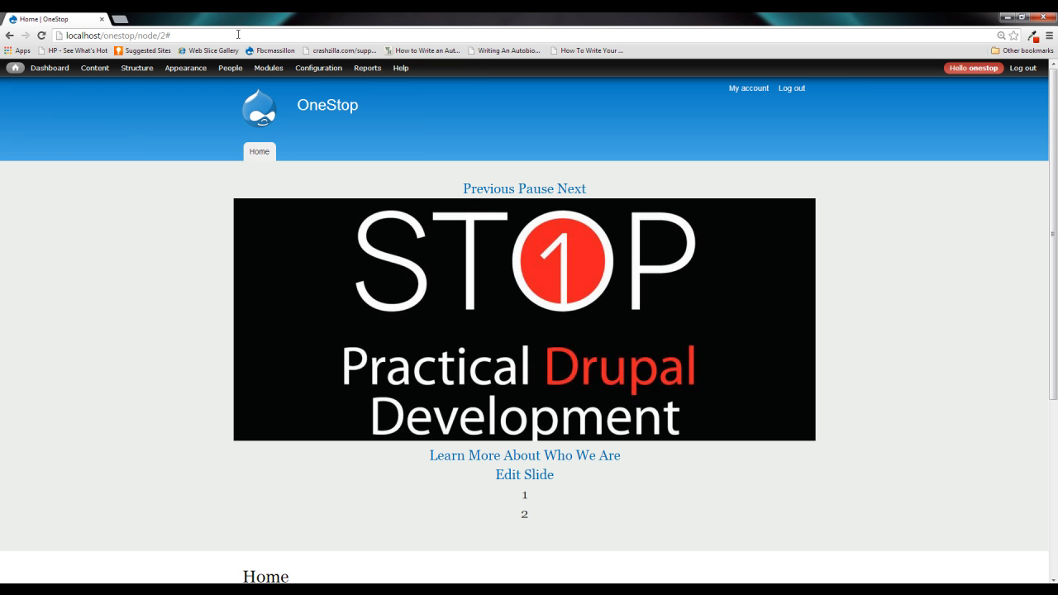
# Enable the ImageField Focus module under Other, save, and close the Modules overlay.
pyautogui.click(268, 68)
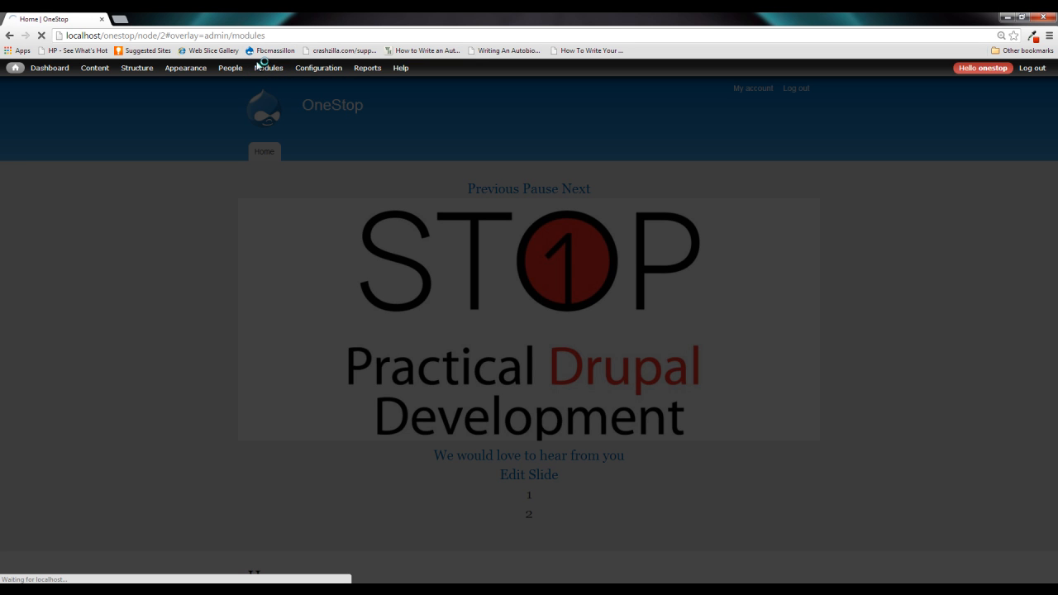
pyautogui.click(268, 67)
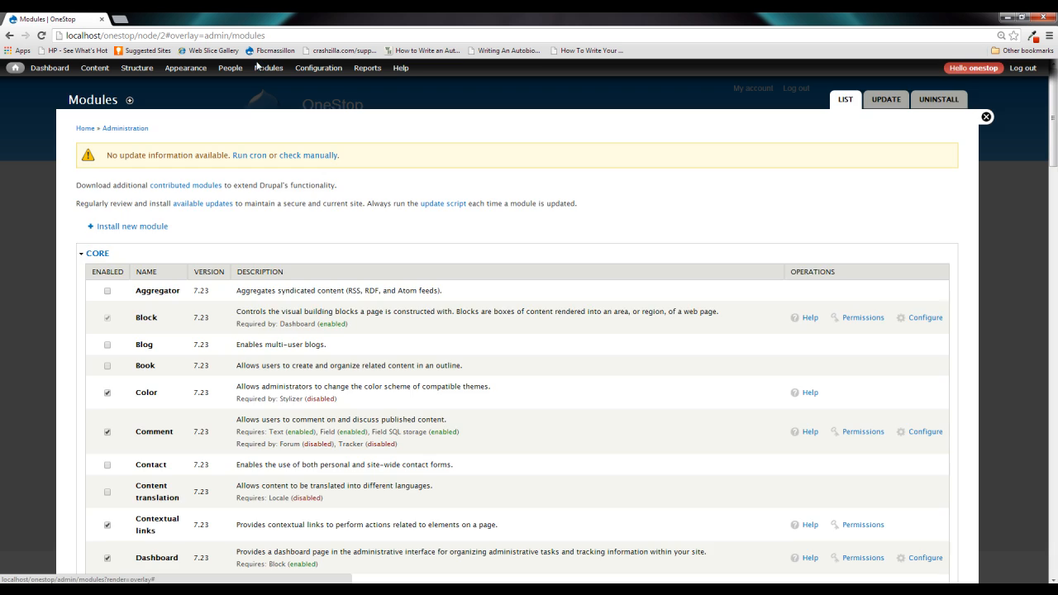
pyautogui.scroll(-3)
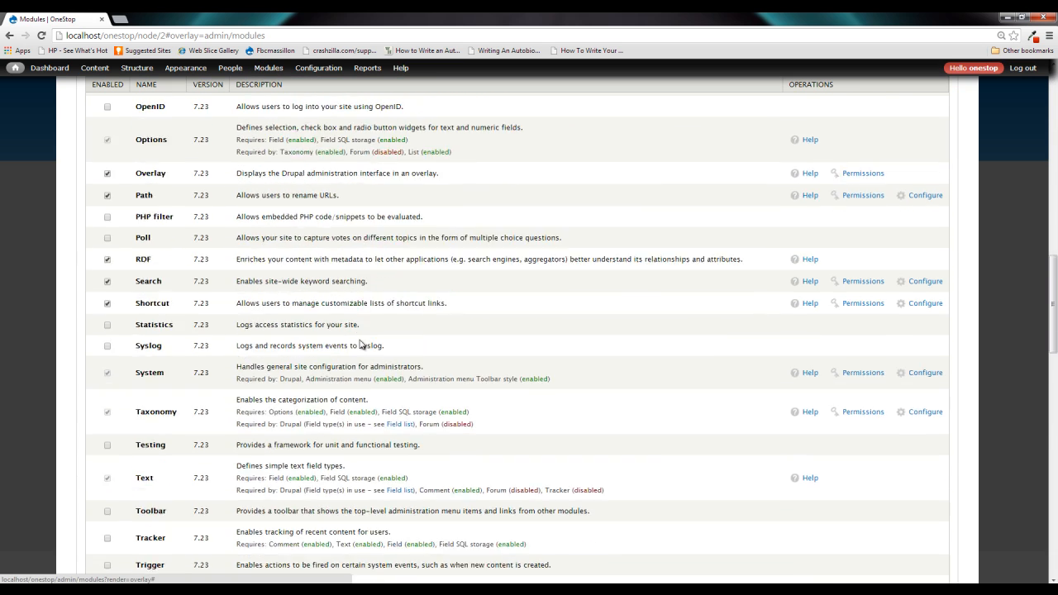
pyautogui.scroll(-3)
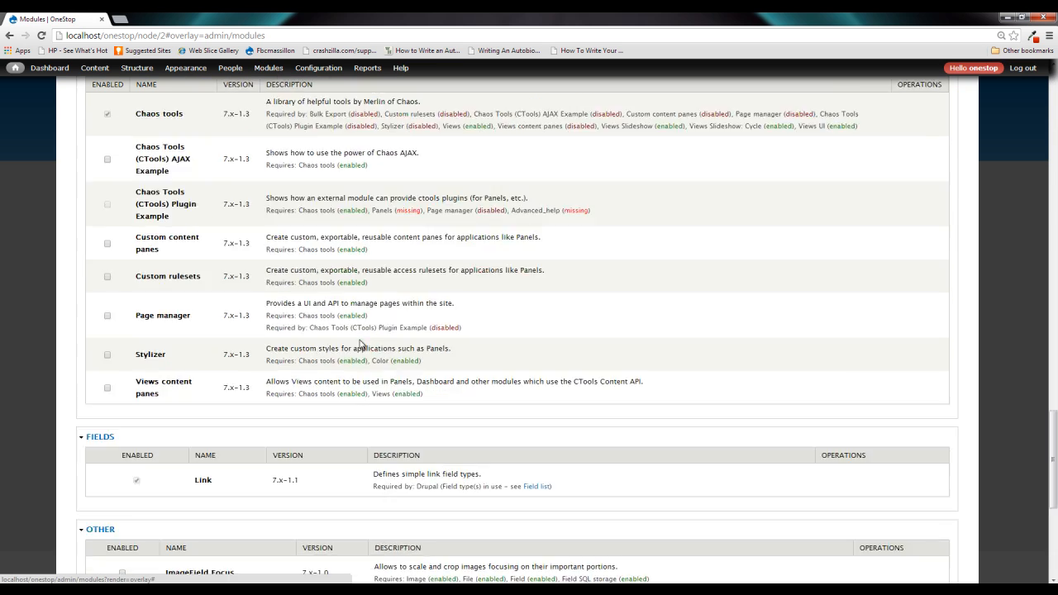
pyautogui.scroll(-3)
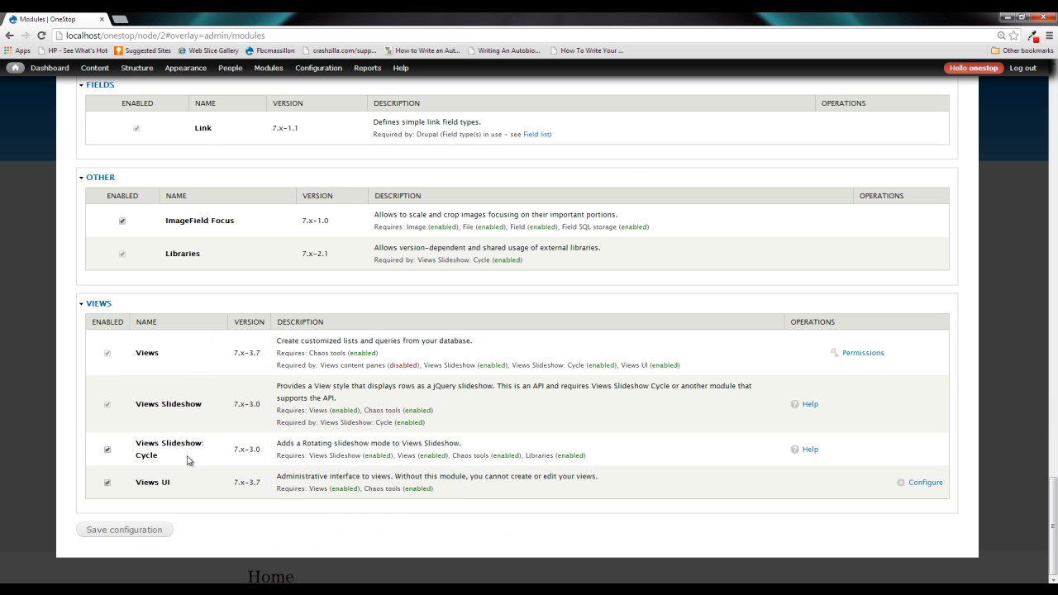
pyautogui.moveTo(808, 449)
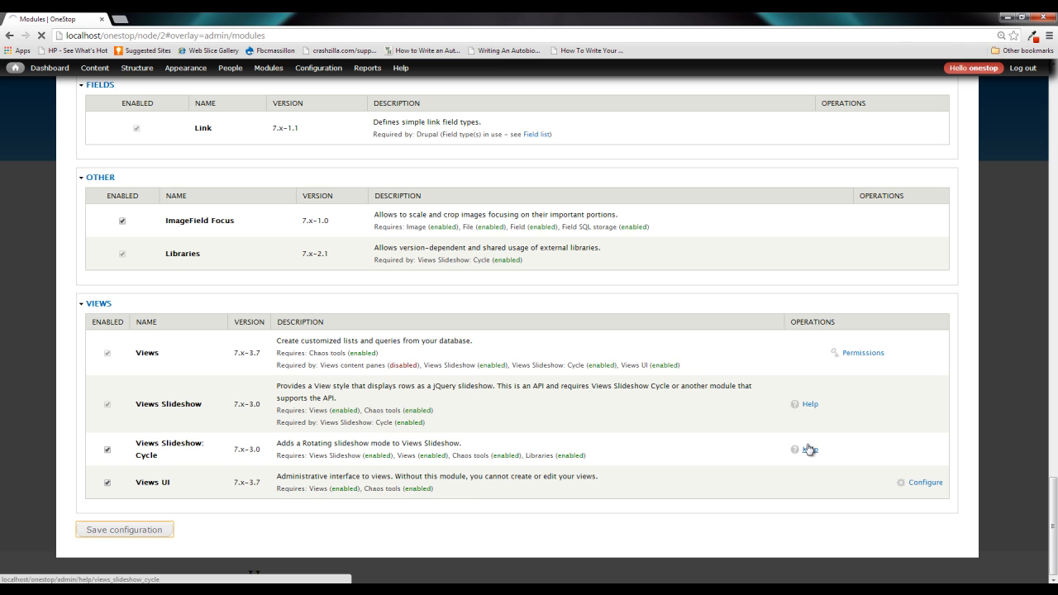
pyautogui.click(809, 449)
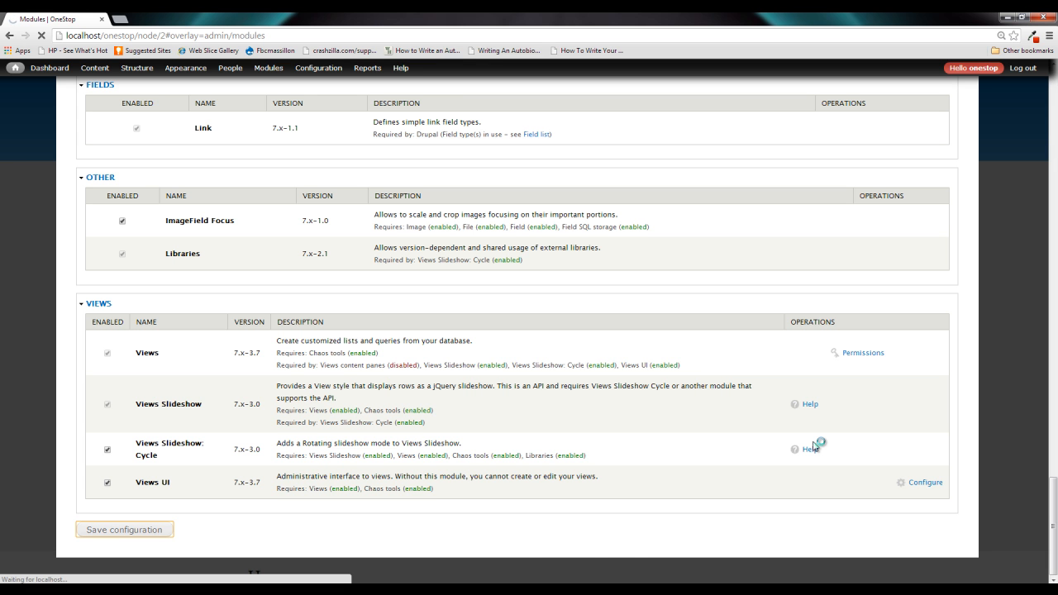
pyautogui.click(124, 529)
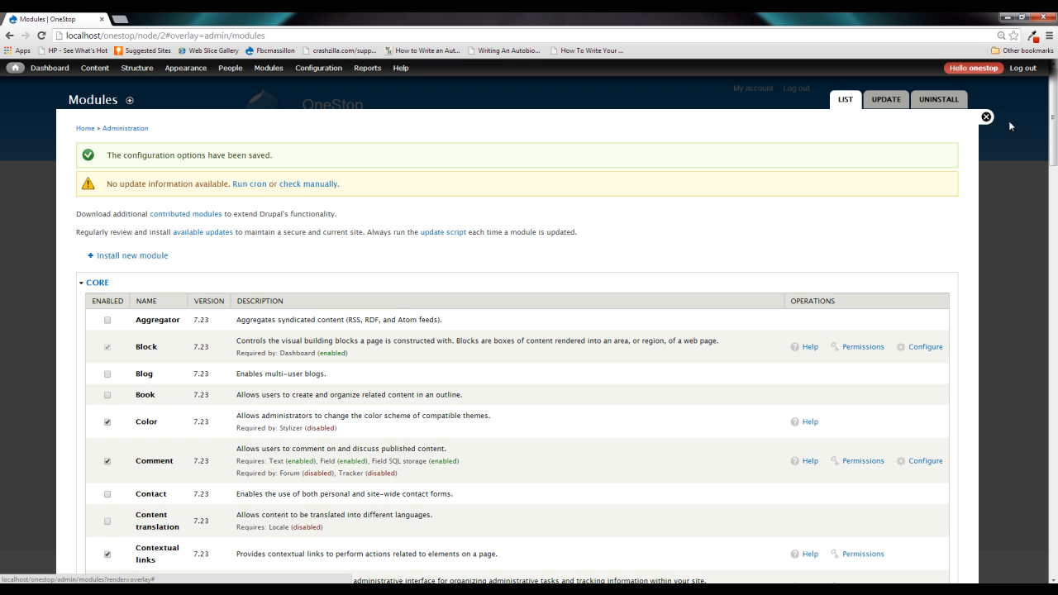
pyautogui.click(985, 117)
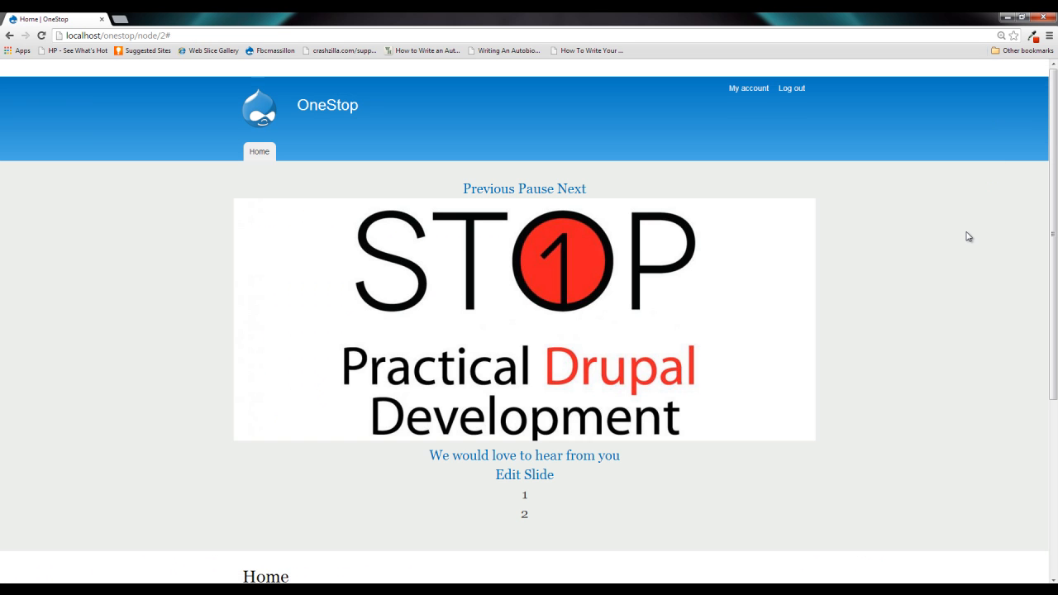
# Open the Homepage Slider style from Configuration > Media > Image styles.
pyautogui.click(318, 68)
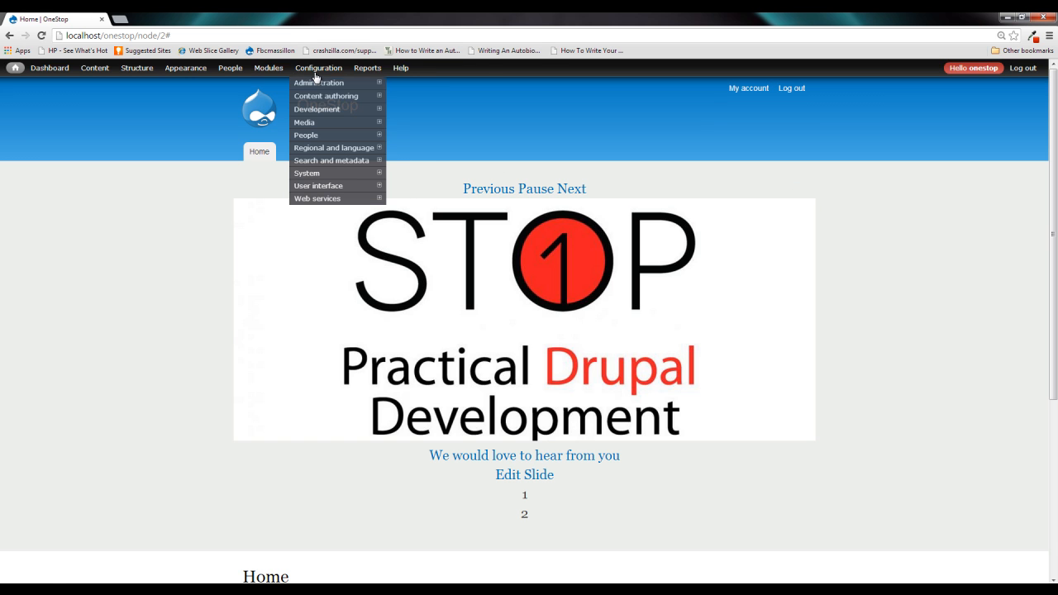
pyautogui.moveTo(321, 122)
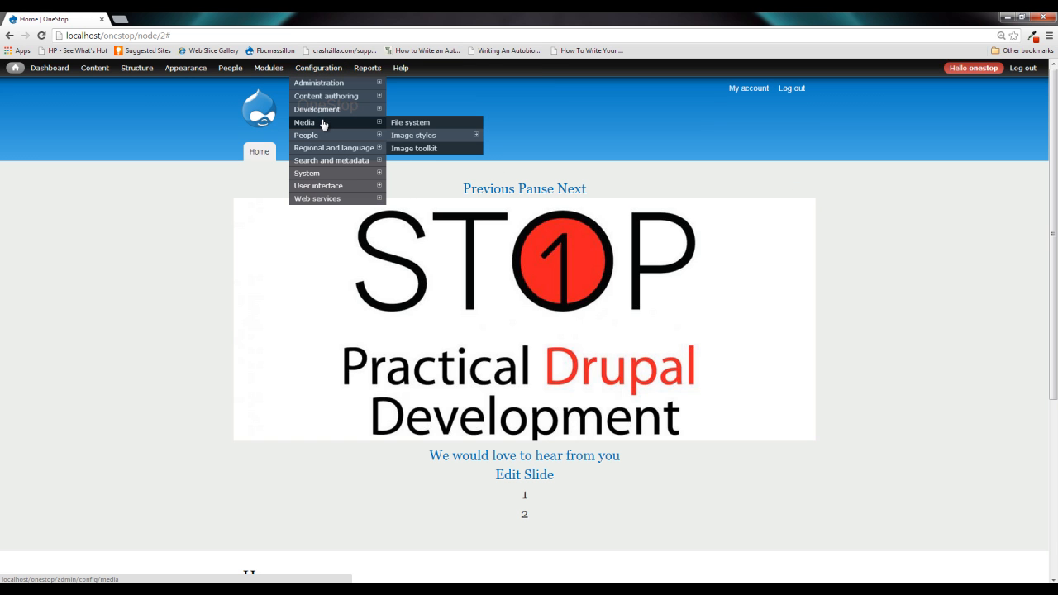
pyautogui.click(413, 134)
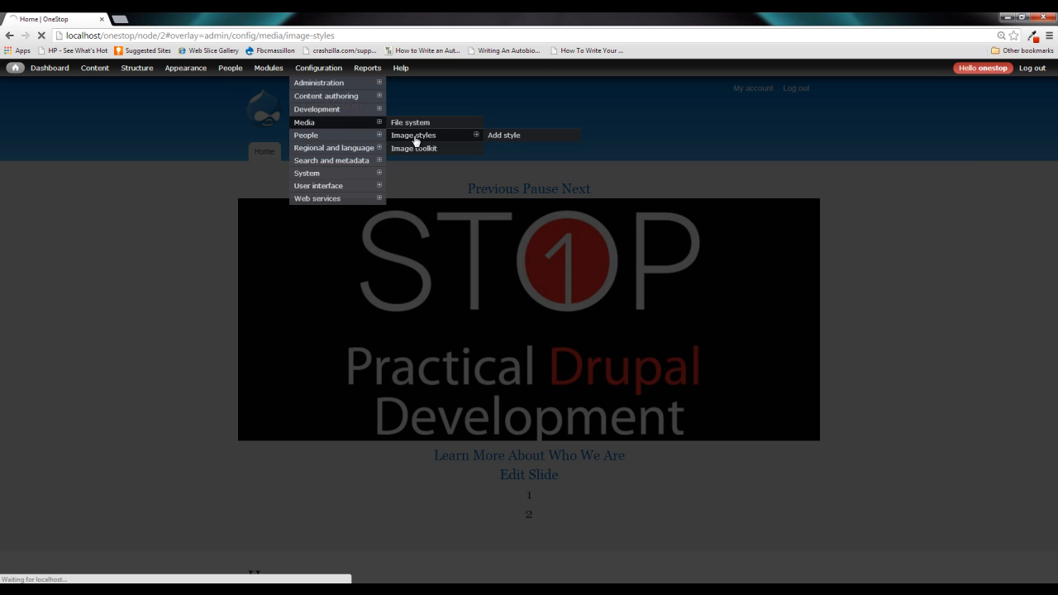
pyautogui.click(413, 135)
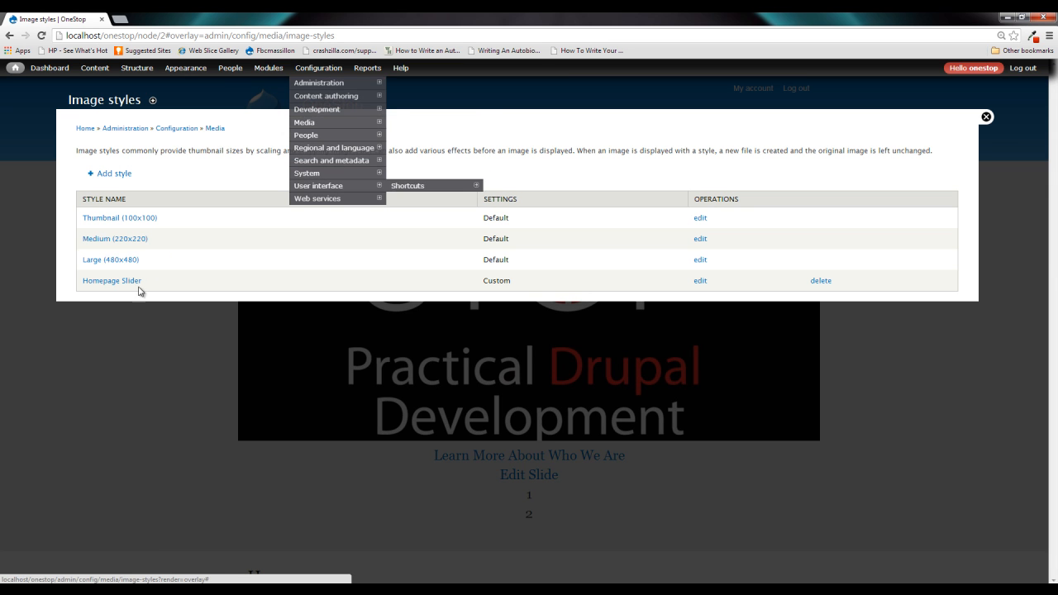
pyautogui.click(112, 280)
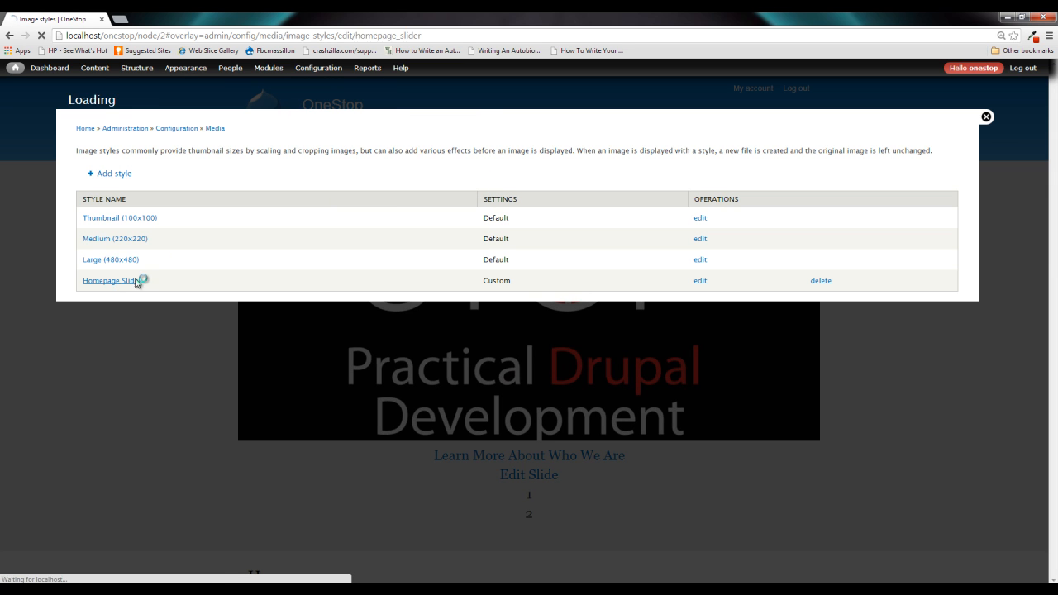
pyautogui.click(107, 280)
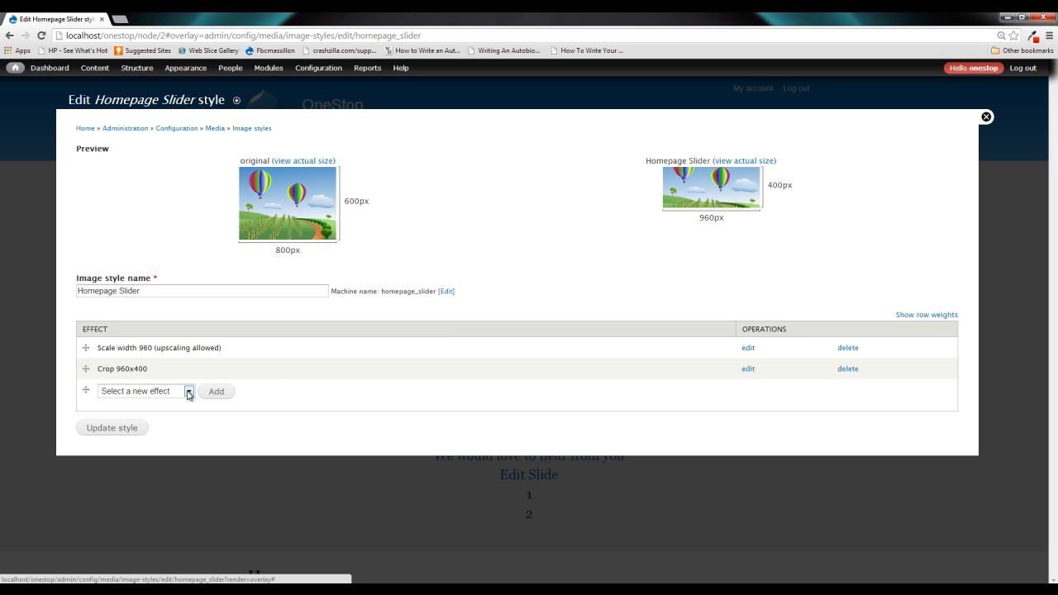
# Add a 960x400 high-strength Focus Scale And Crop effect to Homepage Slider.
pyautogui.click(189, 391)
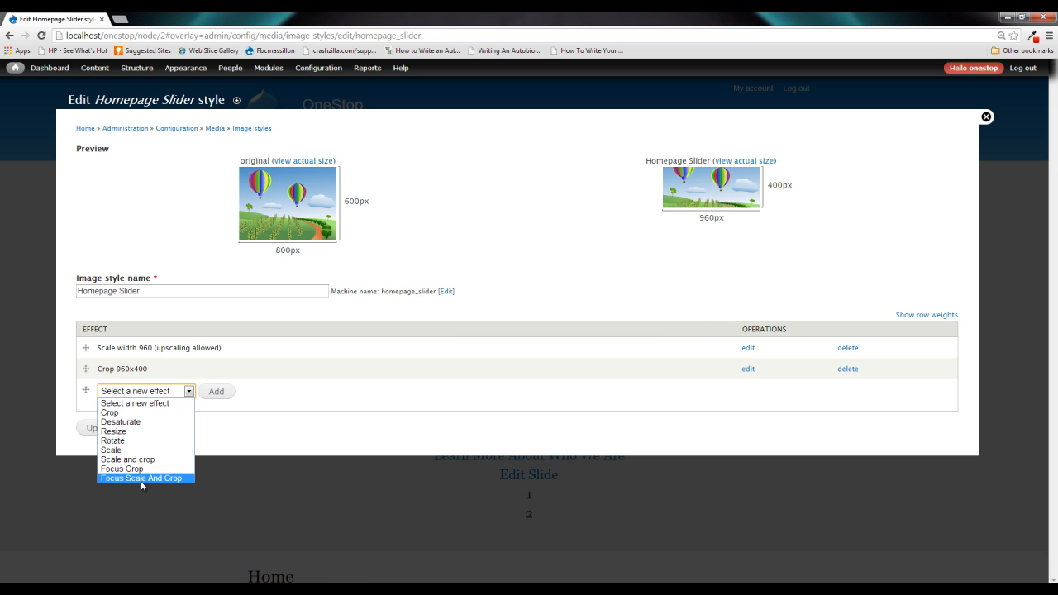
pyautogui.moveTo(152, 481)
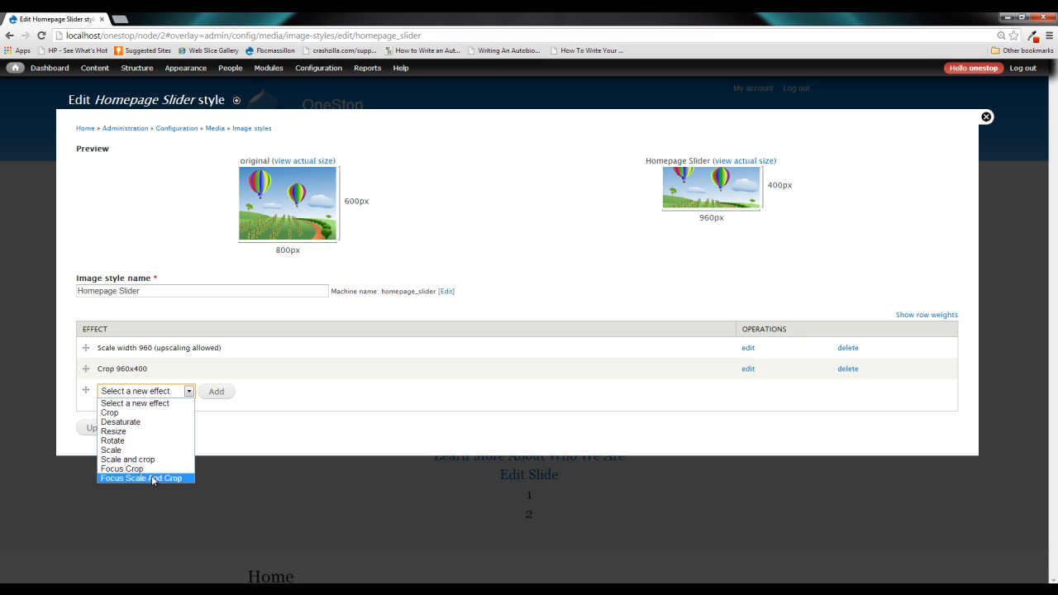
pyautogui.click(142, 477)
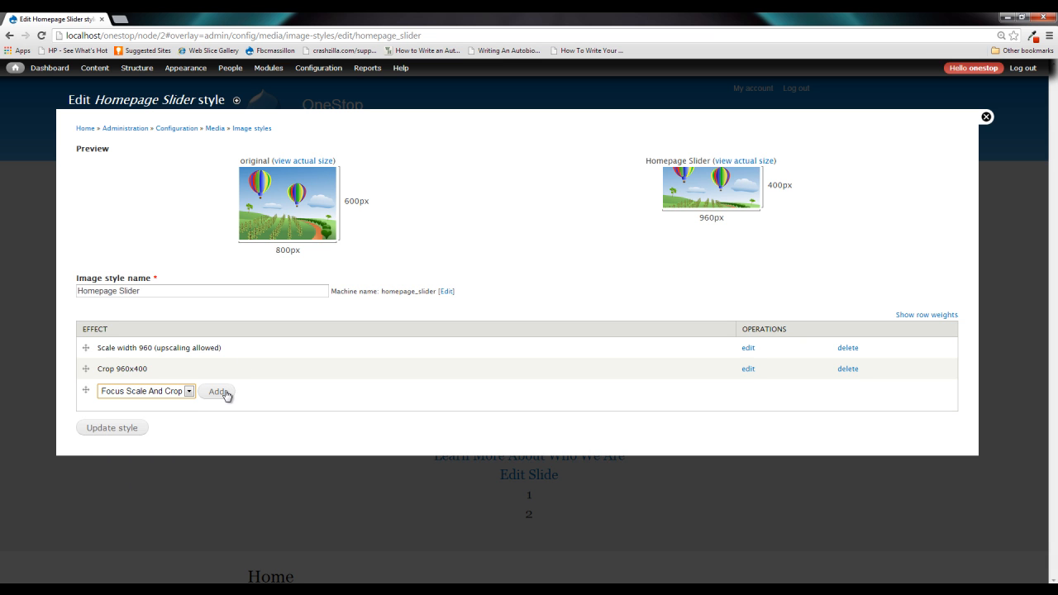
pyautogui.click(216, 391)
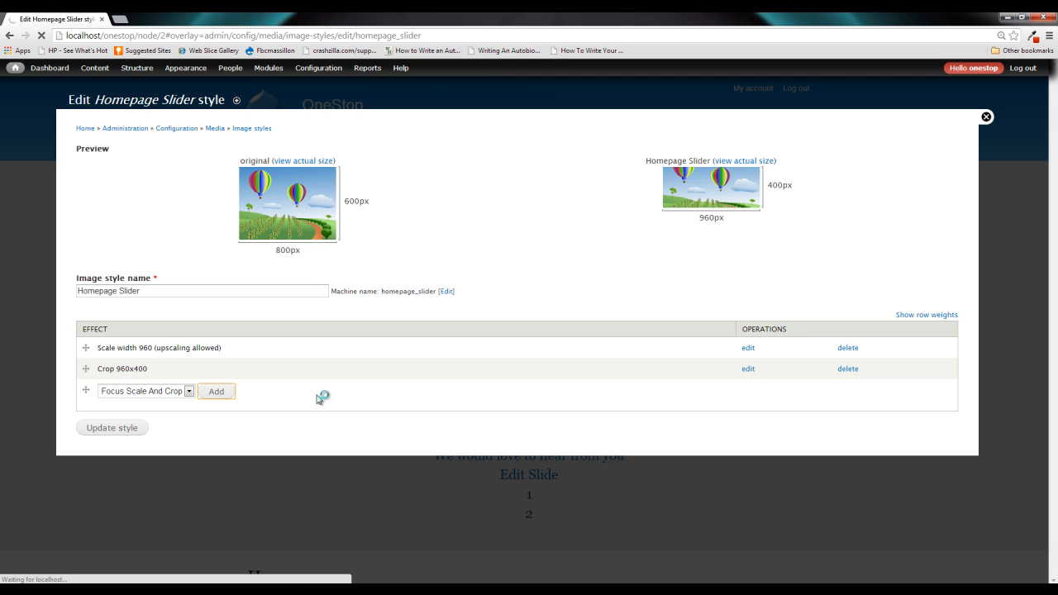
pyautogui.click(215, 391)
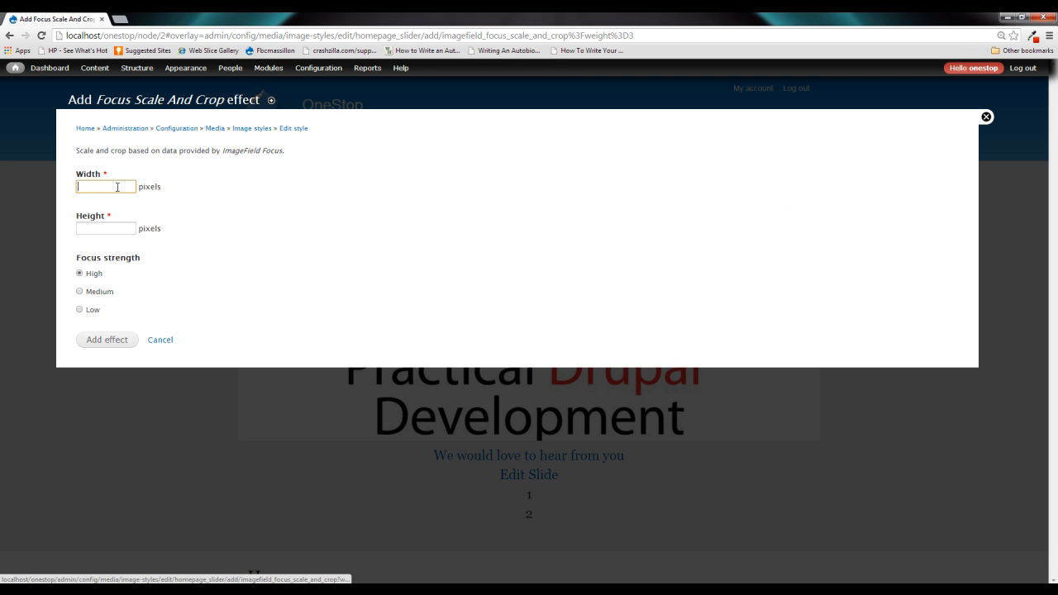
pyautogui.write('960')
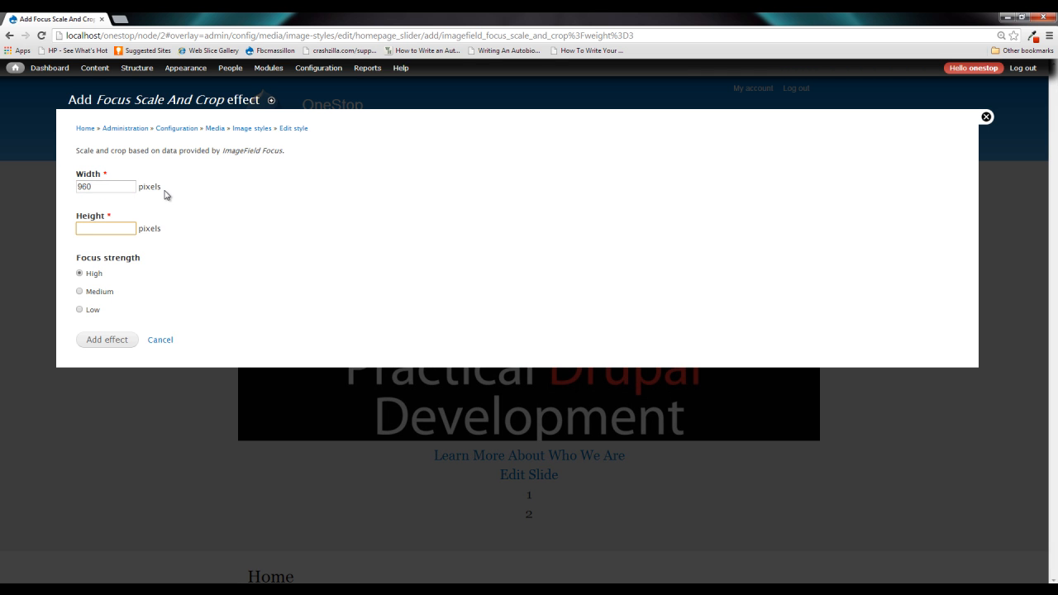
pyautogui.write('400')
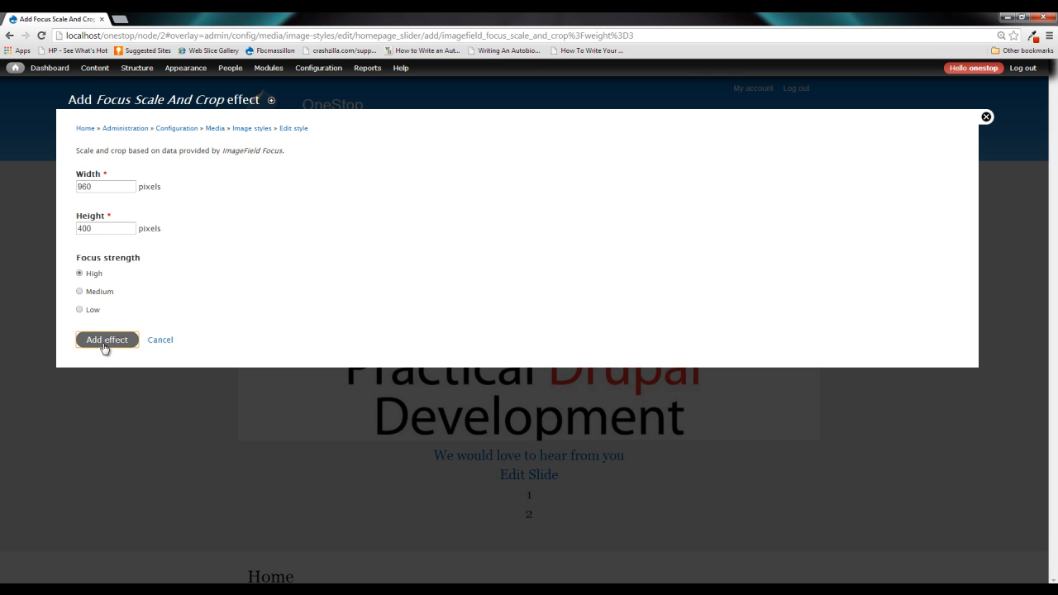
pyautogui.click(106, 340)
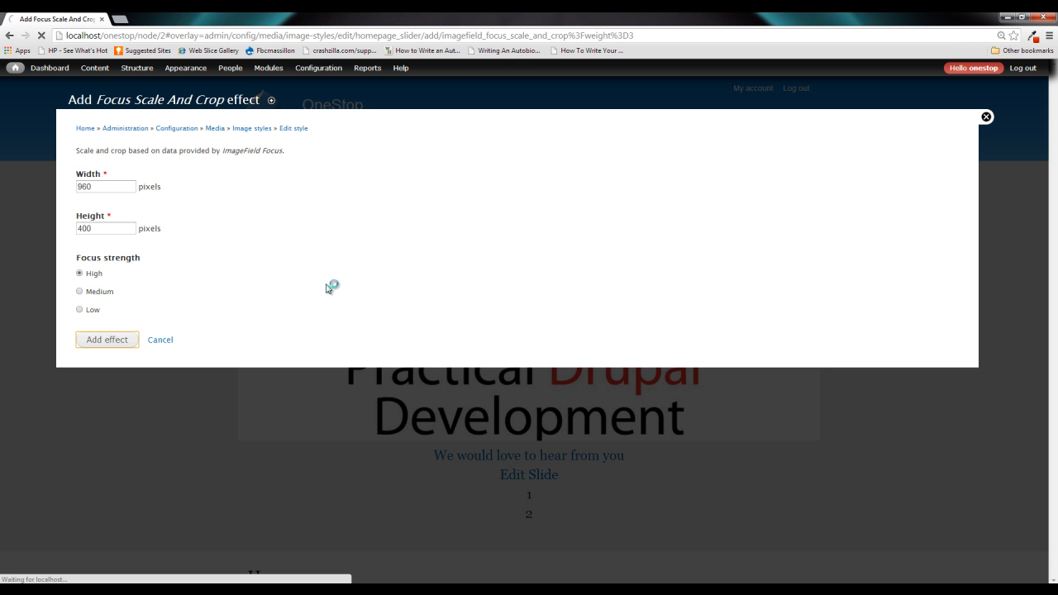
pyautogui.click(105, 340)
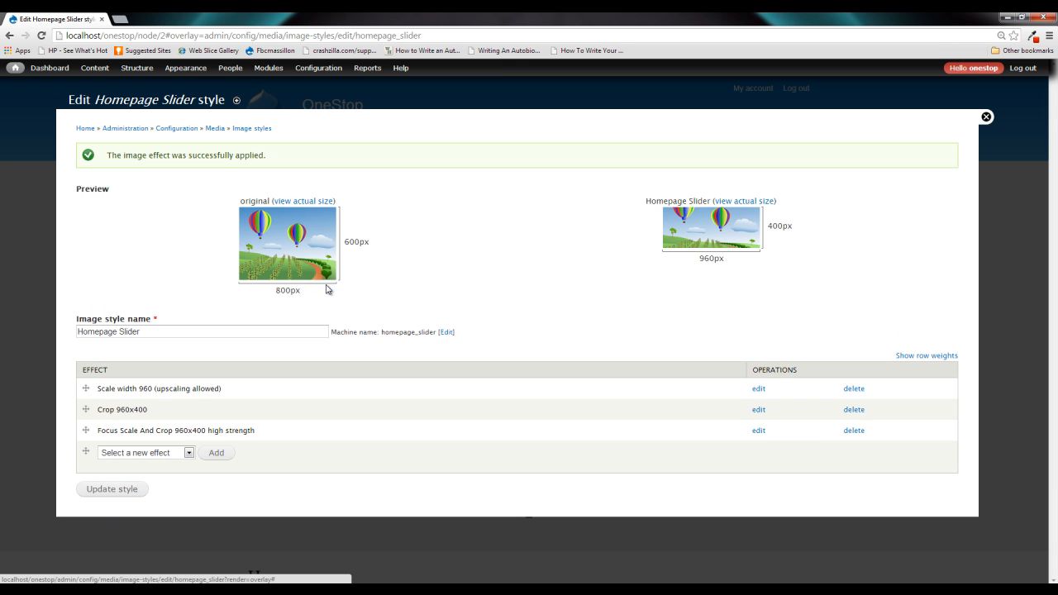
pyautogui.moveTo(466, 372)
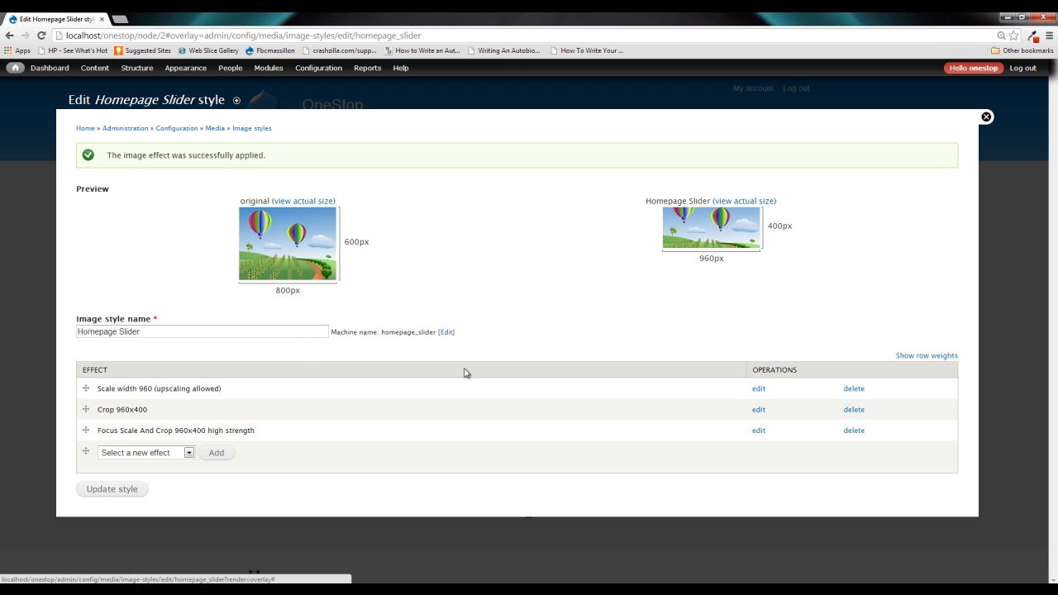
pyautogui.moveTo(389, 395)
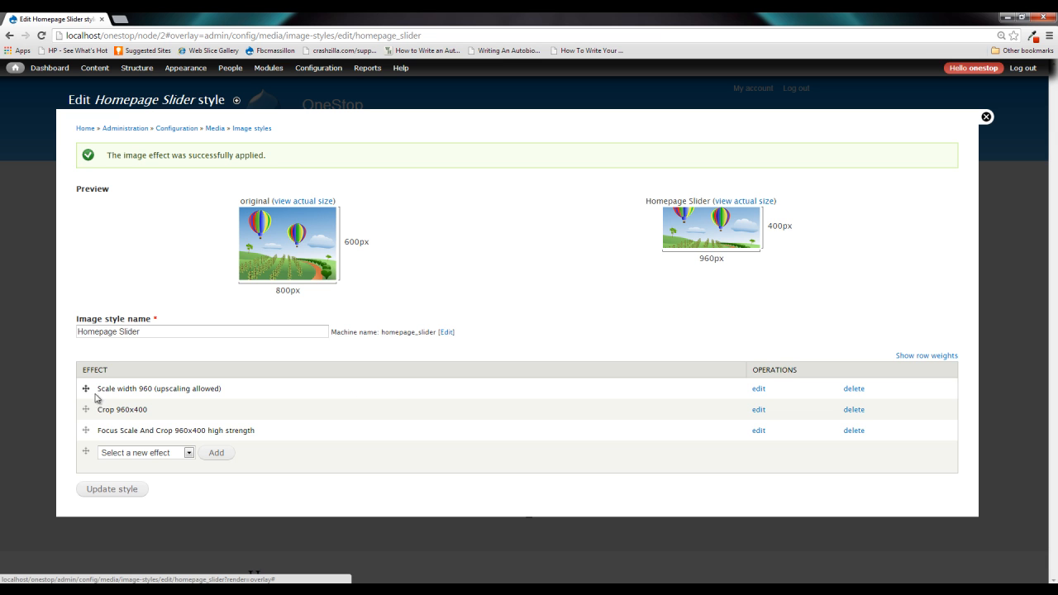
pyautogui.moveTo(256, 394)
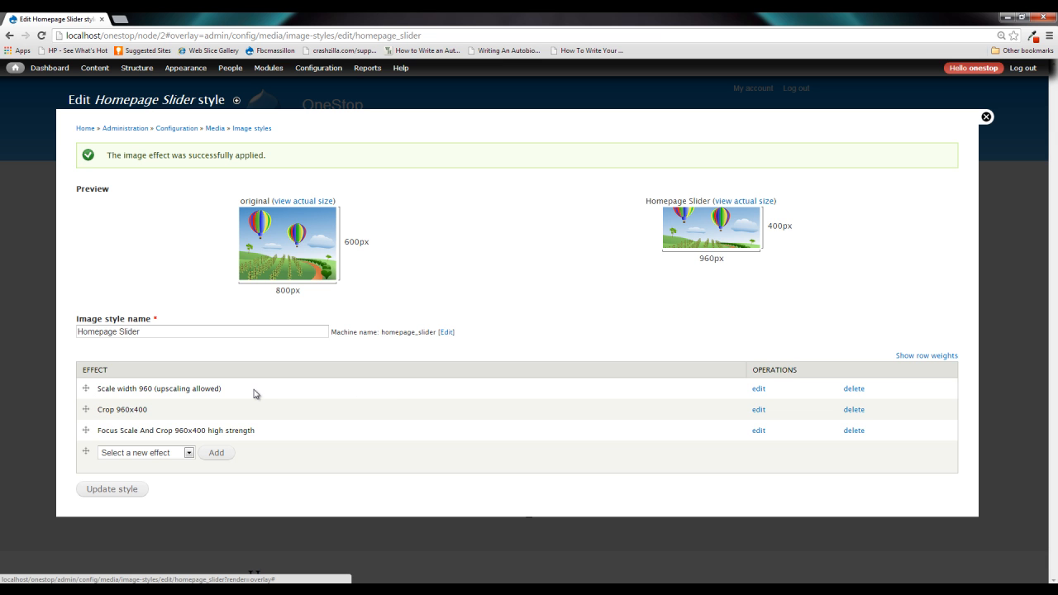
pyautogui.moveTo(763, 422)
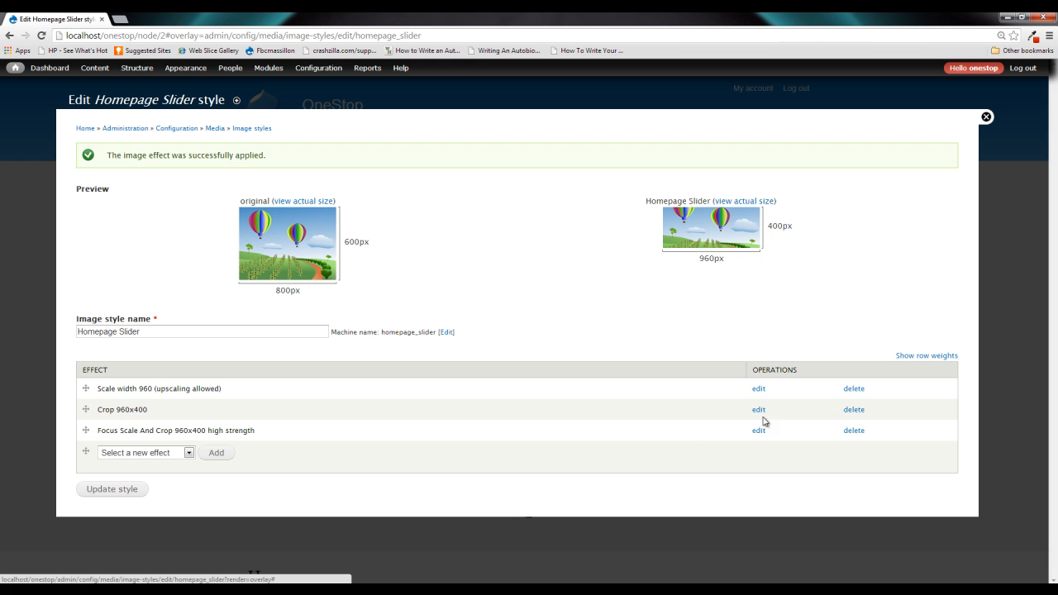
# Delete the Scale width 960 effect from the Homepage Slider style.
pyautogui.click(853, 389)
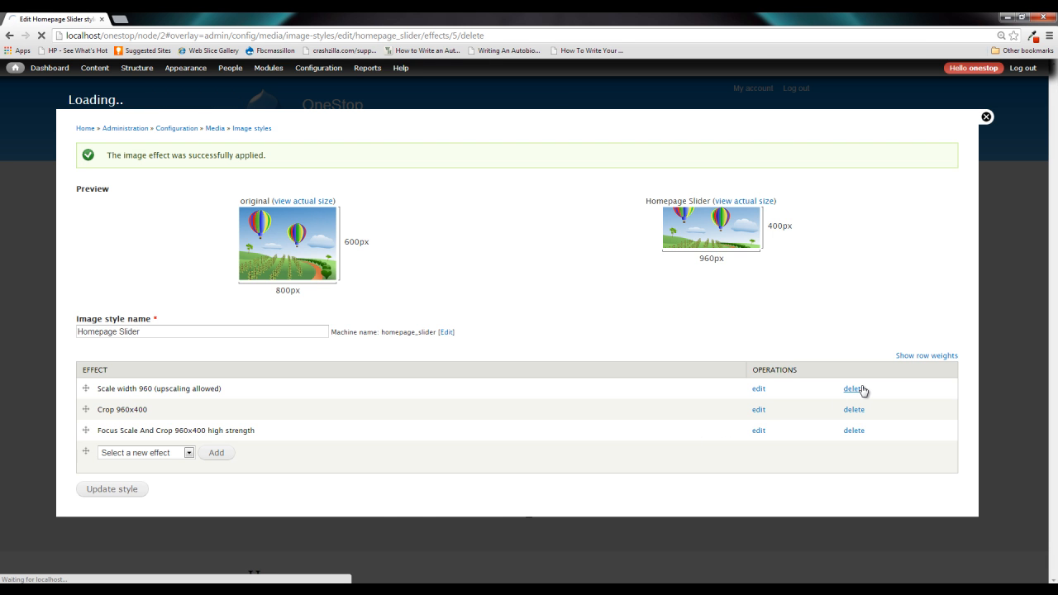
pyautogui.click(853, 388)
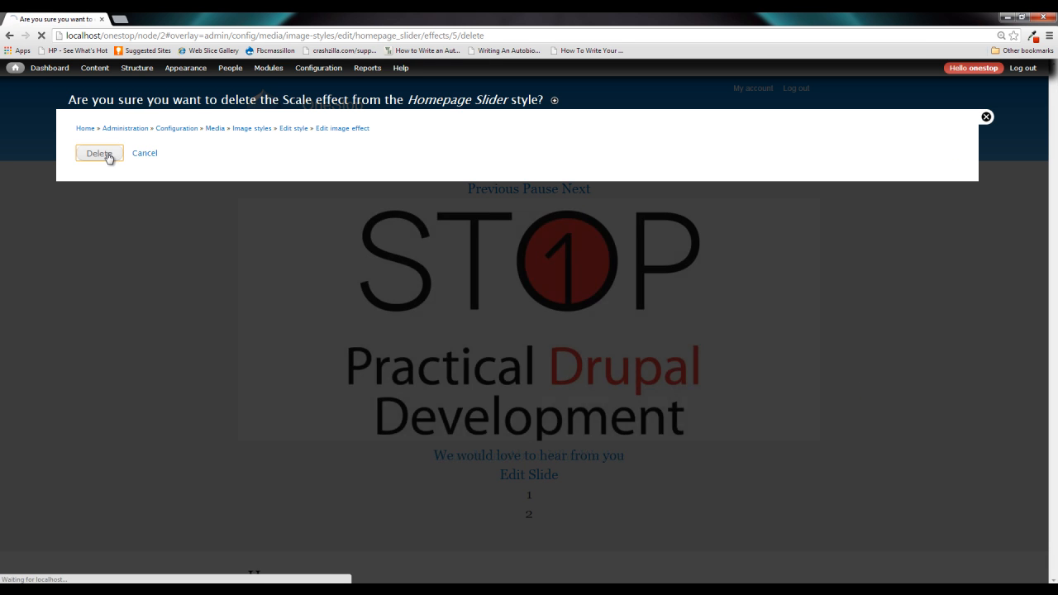
pyautogui.click(97, 153)
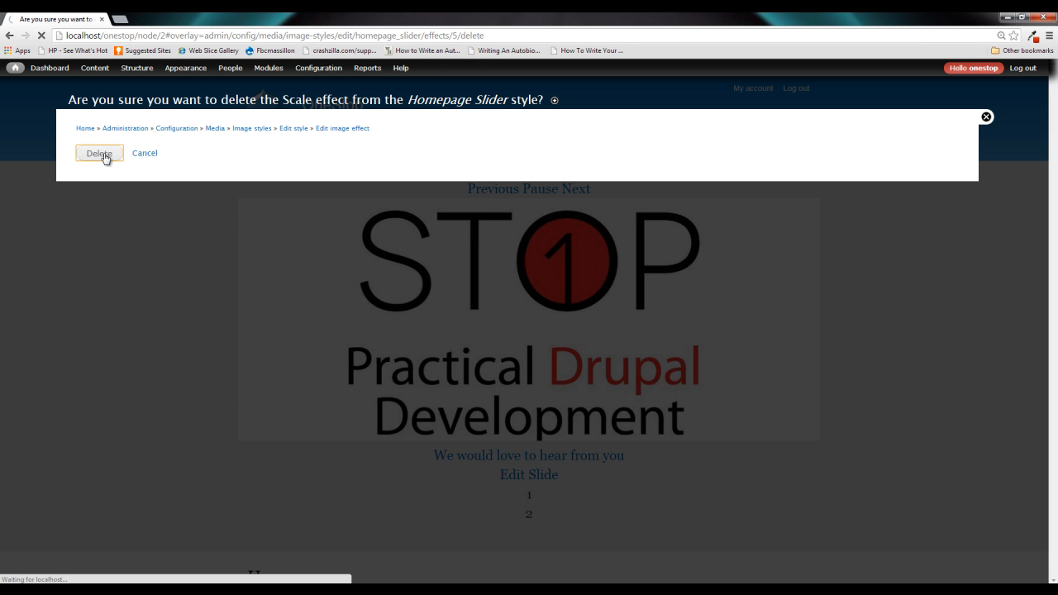
# Begin deleting the Crop 960x400 effect and confirm its removal.
pyautogui.click(98, 153)
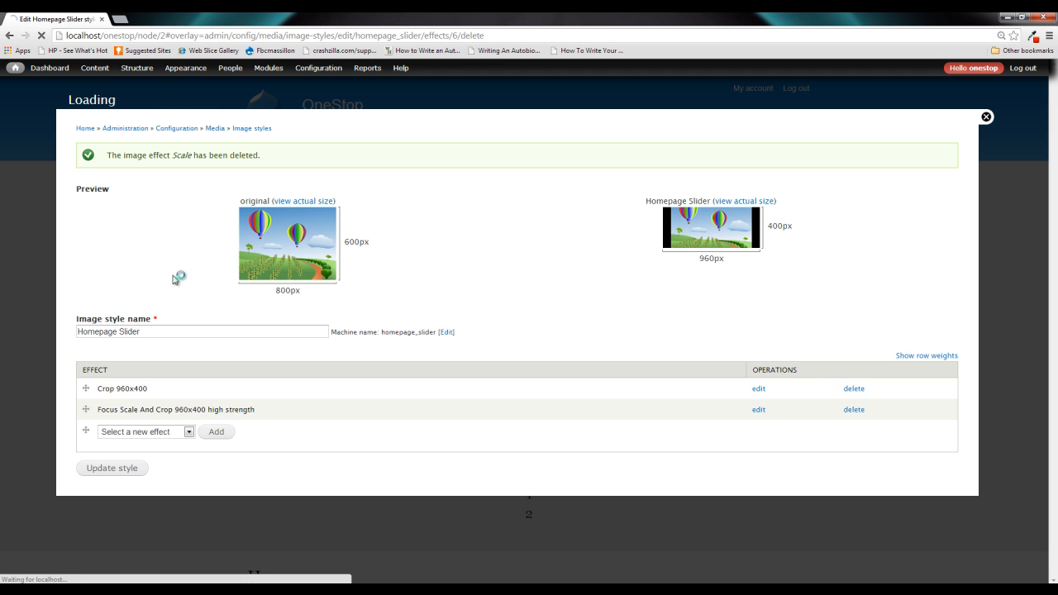
pyautogui.click(853, 388)
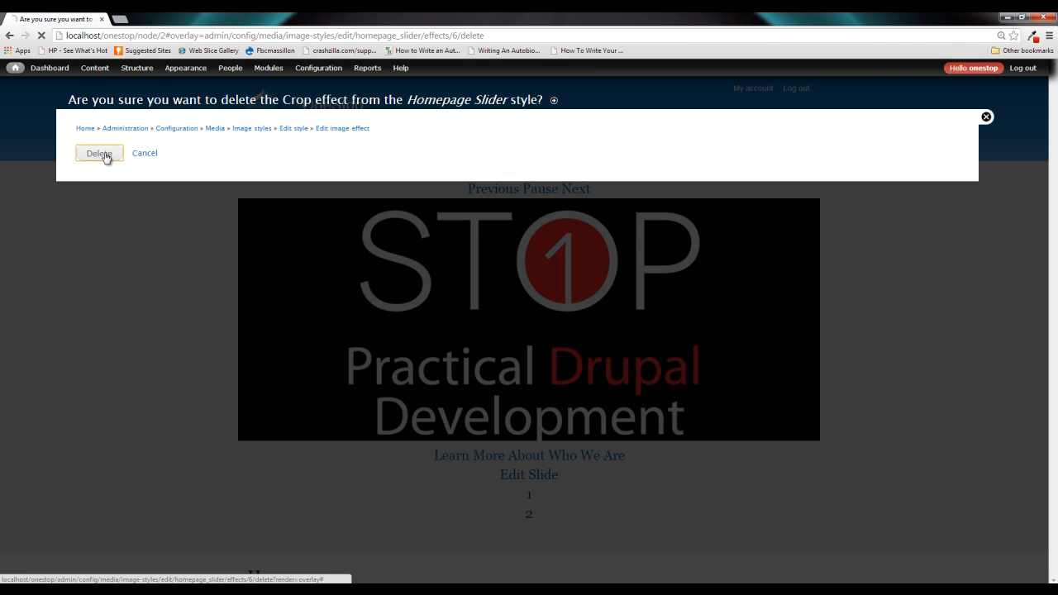
pyautogui.click(99, 153)
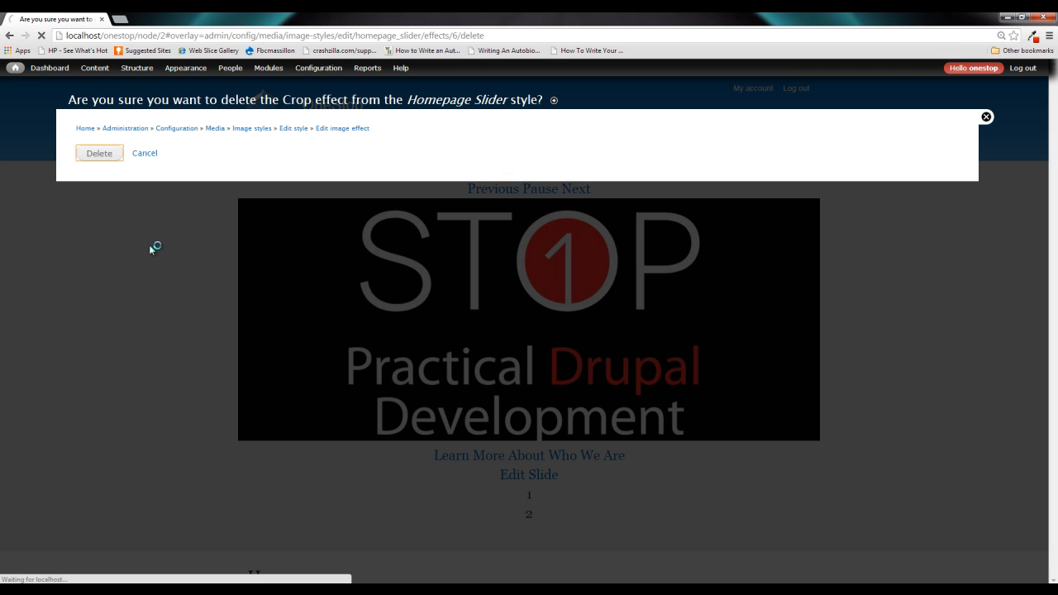
# Finish removing the Crop effect, update the style, and close the overlay.
pyautogui.click(98, 153)
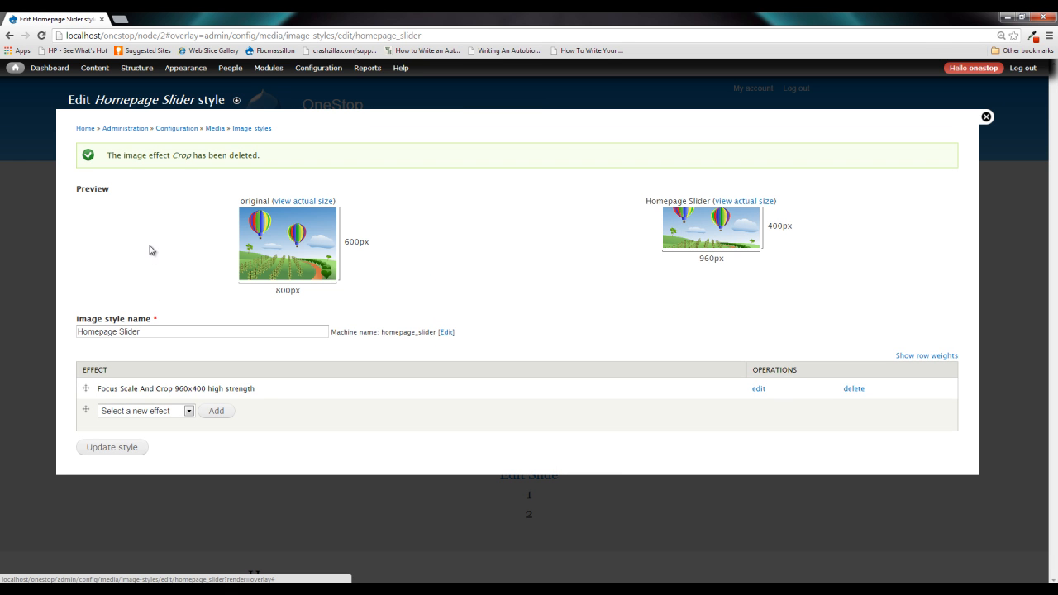
pyautogui.click(112, 447)
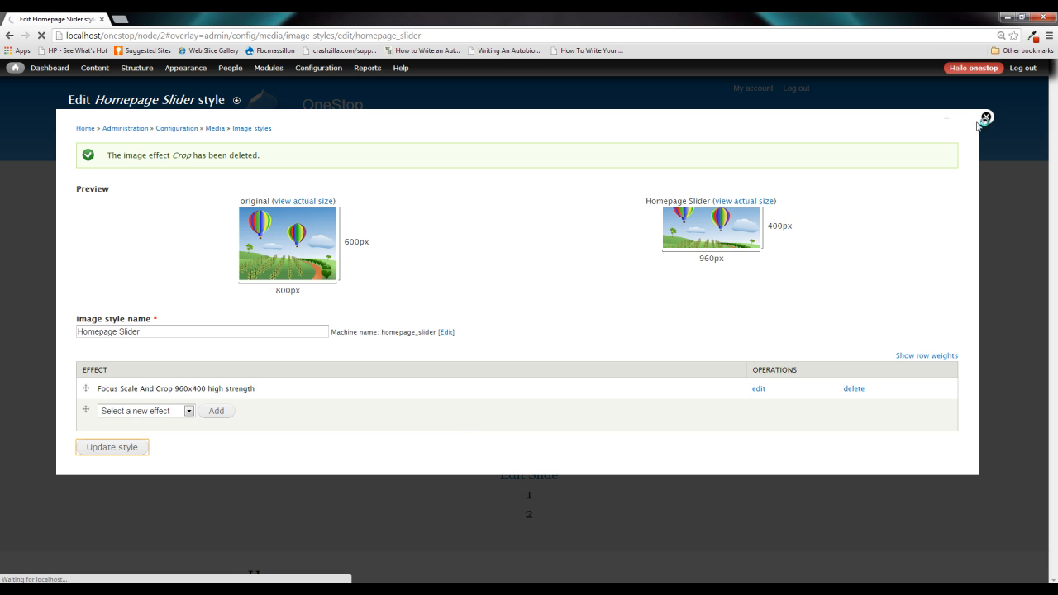
pyautogui.click(984, 117)
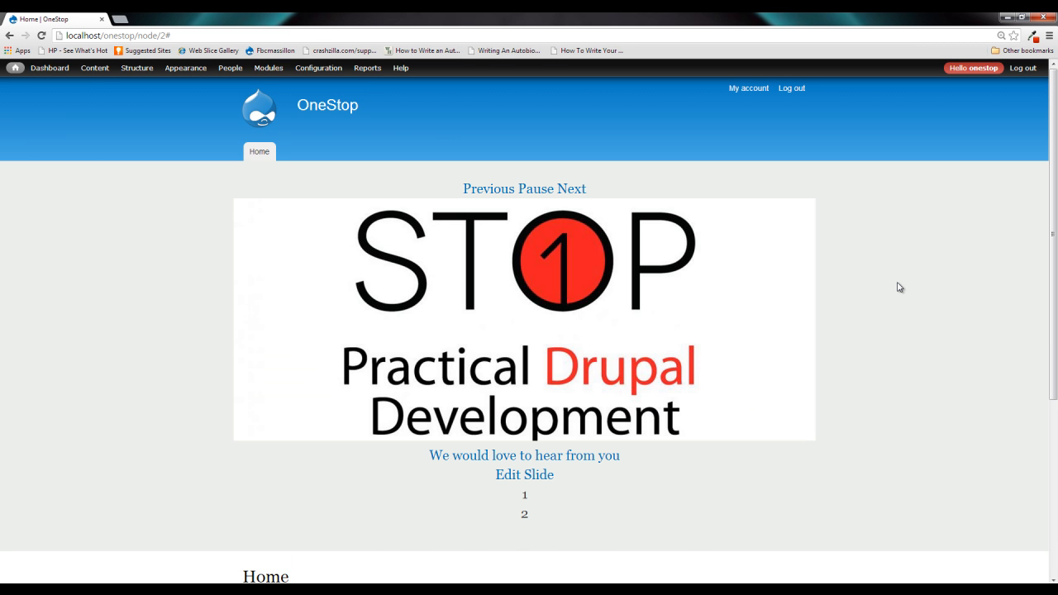
# Pause the homepage slideshow and open Slide 2's edit form.
pyautogui.click(524, 188)
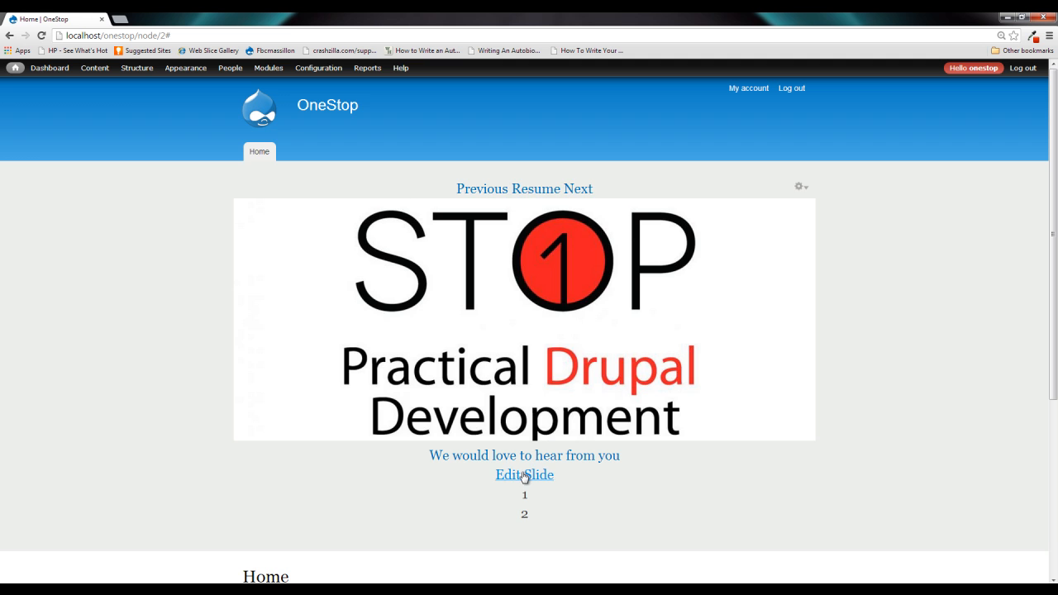
pyautogui.click(523, 474)
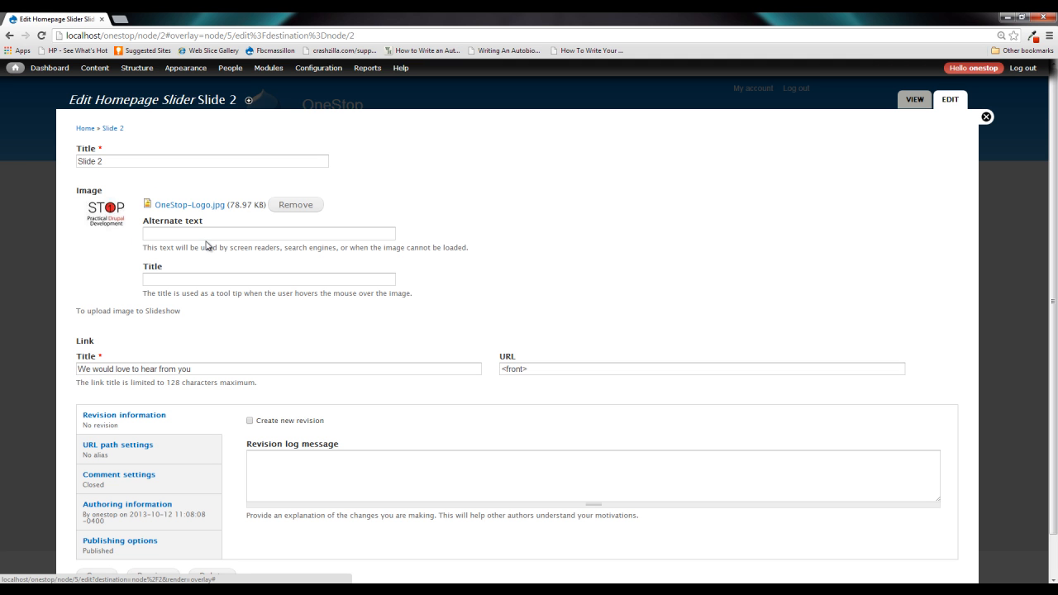
pyautogui.moveTo(98, 225)
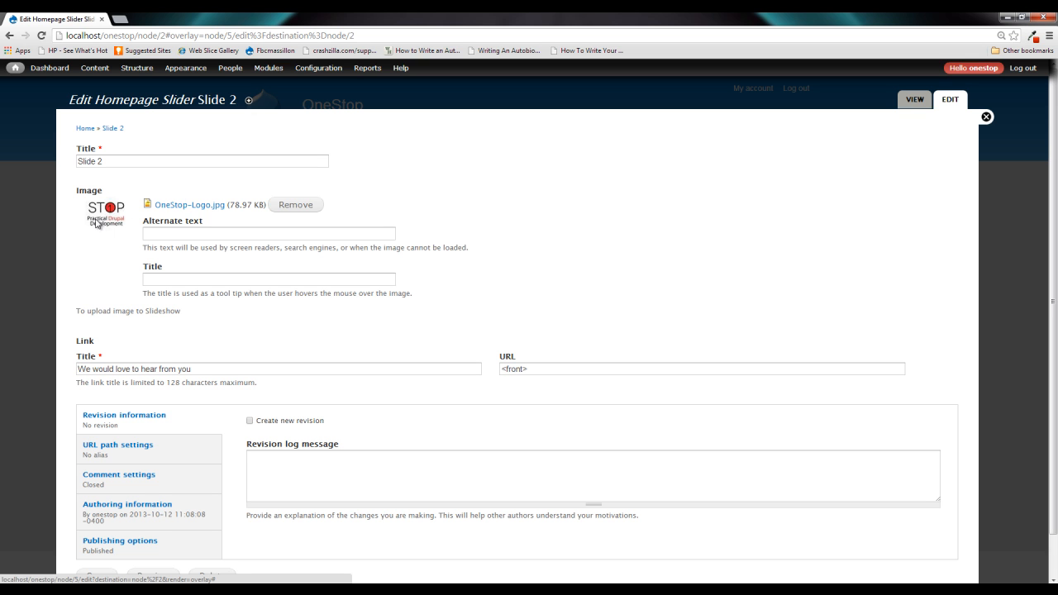
pyautogui.moveTo(103, 230)
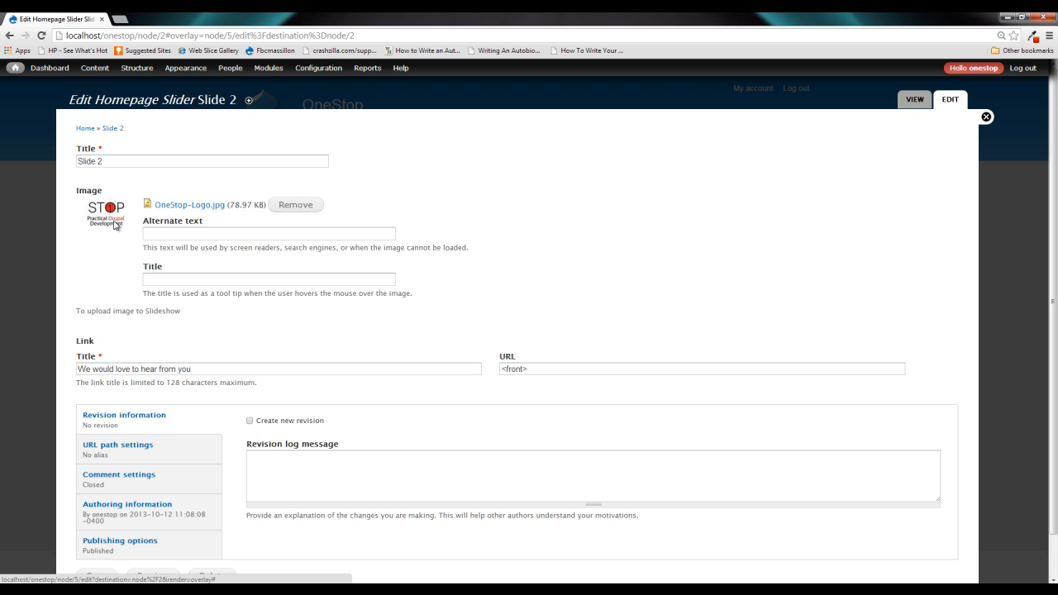
pyautogui.moveTo(178, 219)
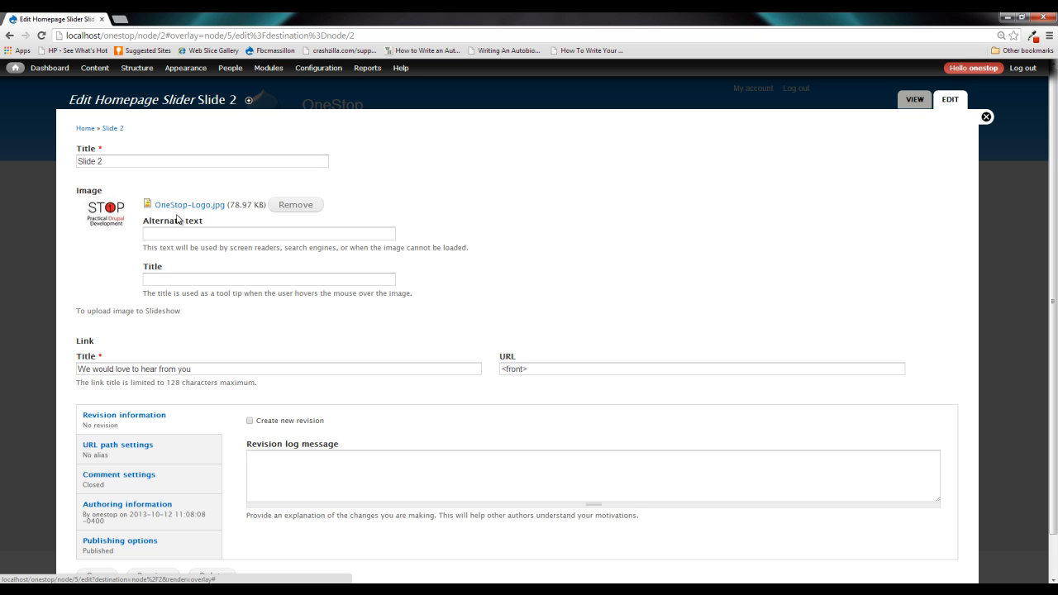
pyautogui.moveTo(988, 120)
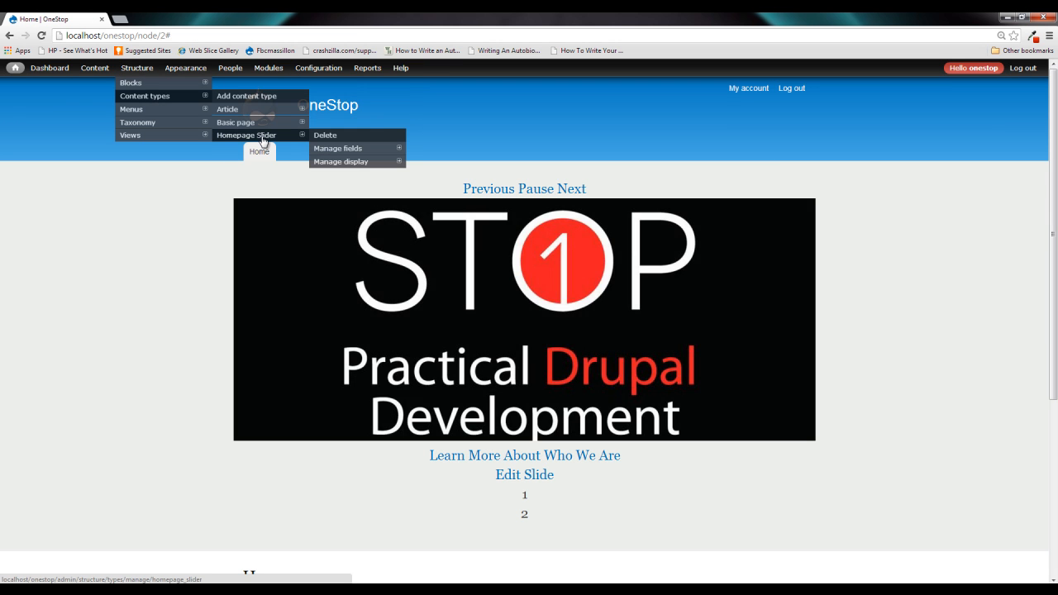
pyautogui.moveTo(337, 148)
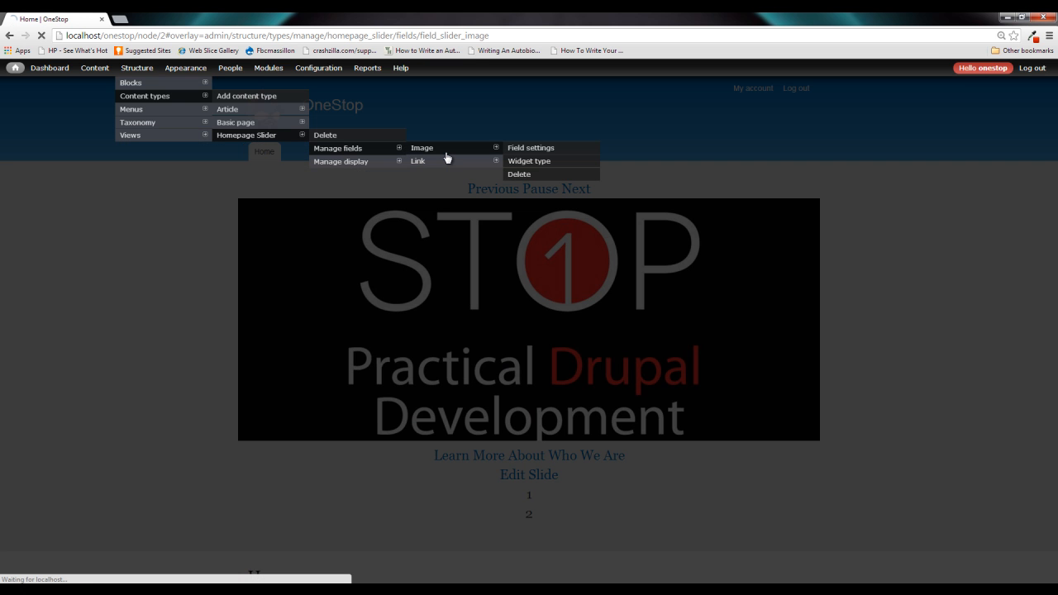
# Open the Image field settings in Homepage Slider's Manage fields.
pyautogui.click(530, 147)
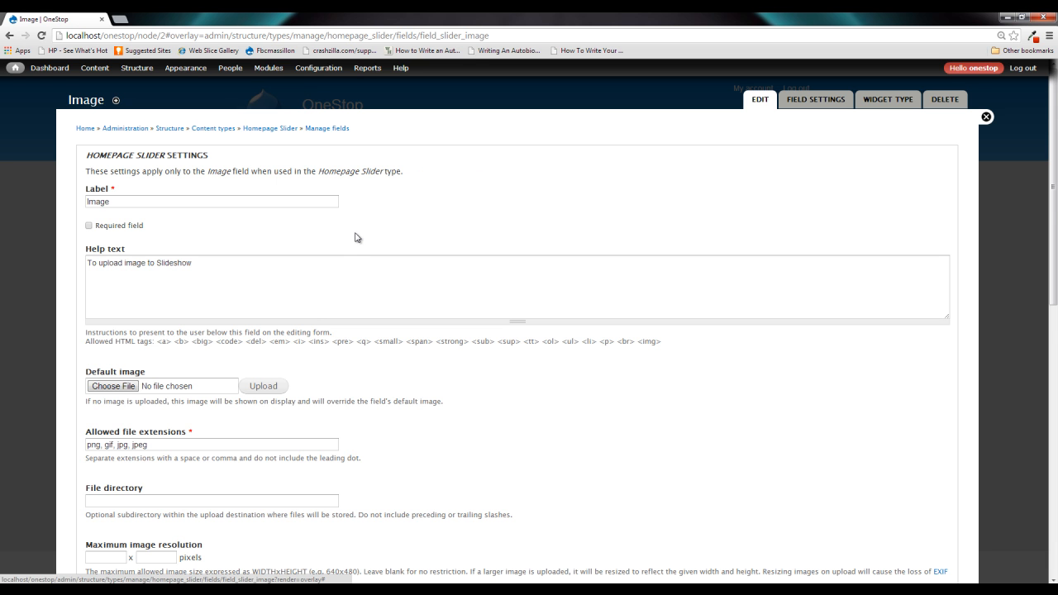
pyautogui.scroll(-3)
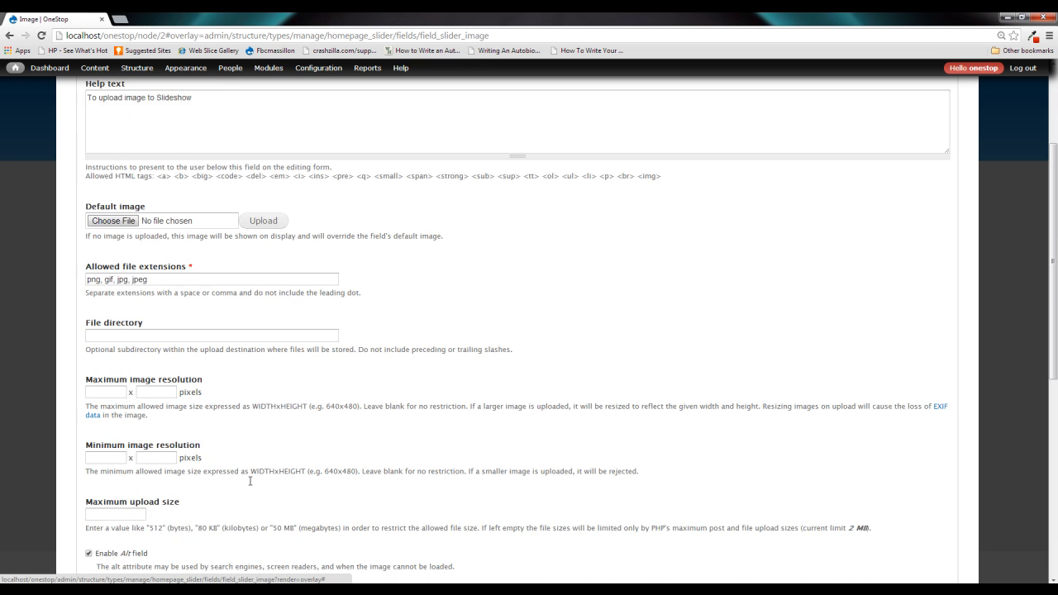
pyautogui.scroll(-3)
pyautogui.write('9')
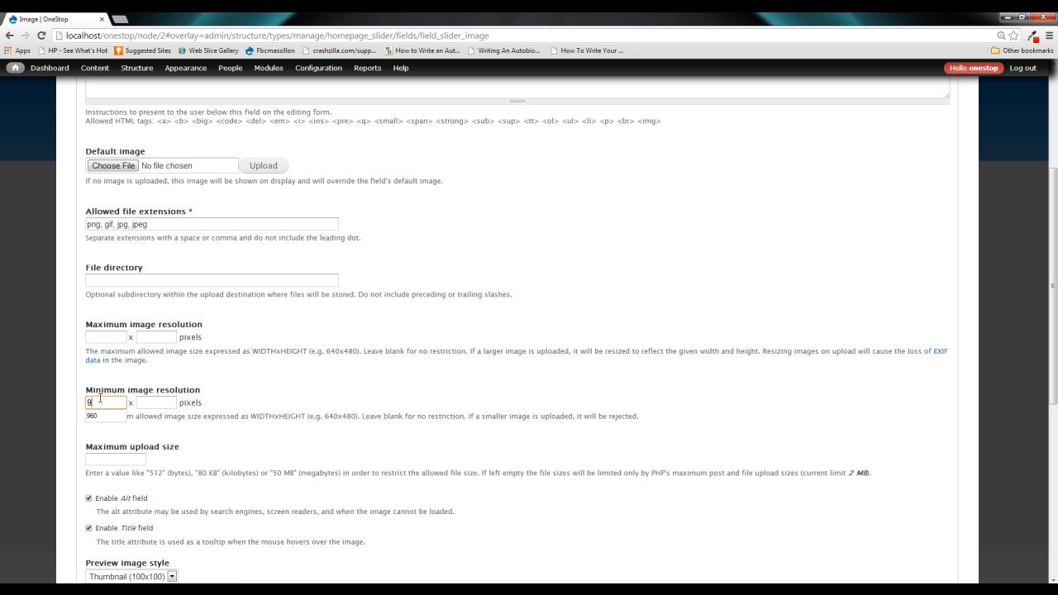
pyautogui.write('400')
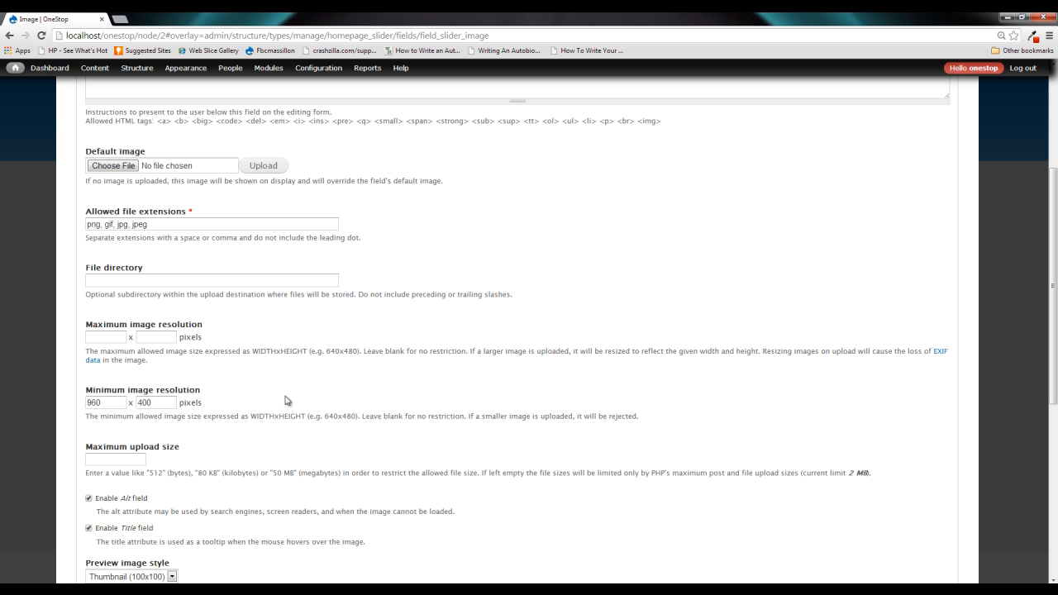
pyautogui.moveTo(296, 395)
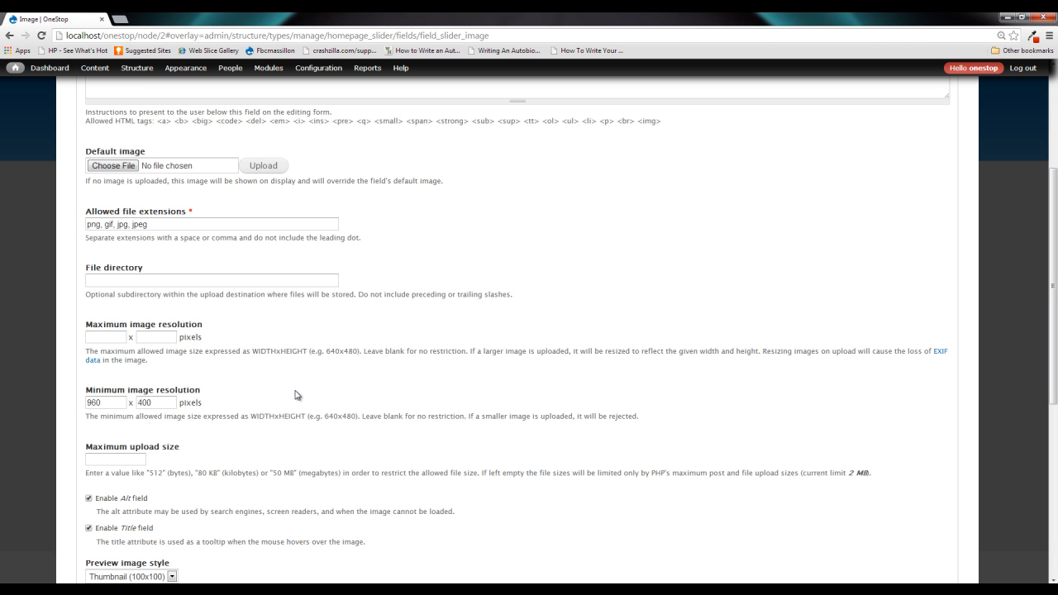
pyautogui.moveTo(308, 392)
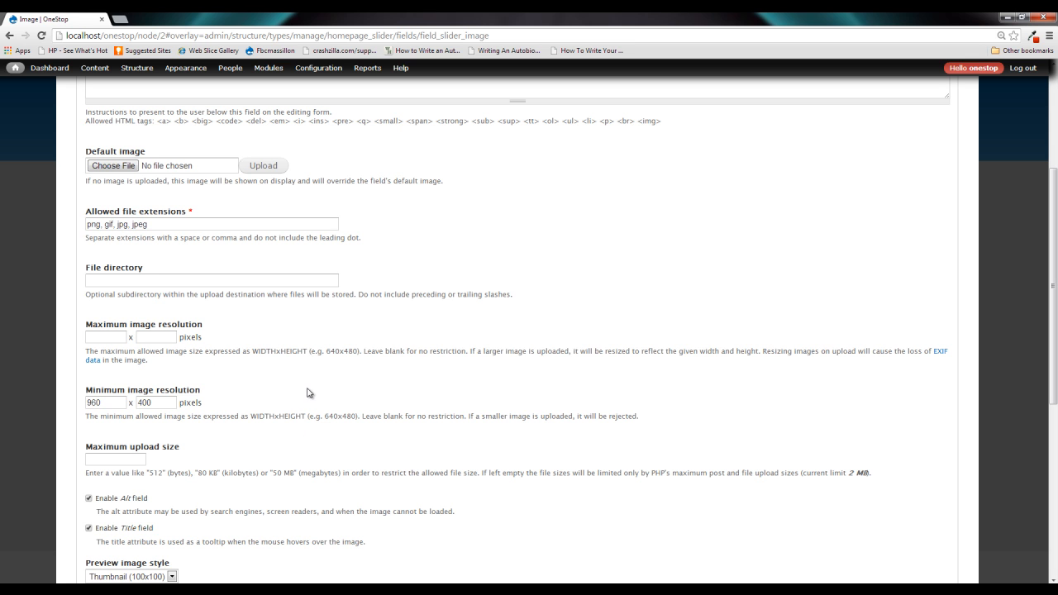
pyautogui.moveTo(297, 382)
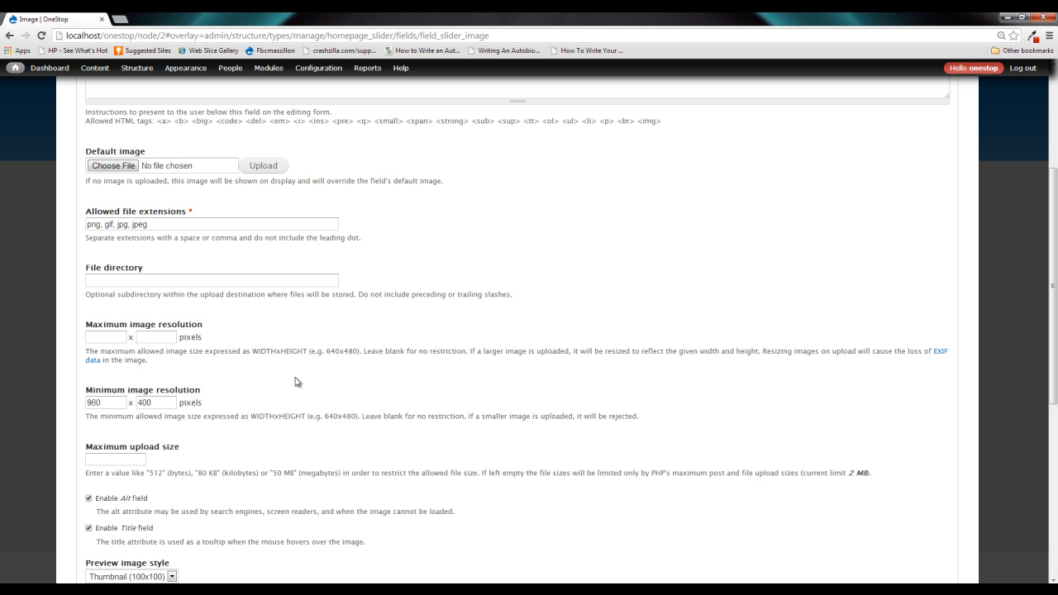
pyautogui.moveTo(286, 377)
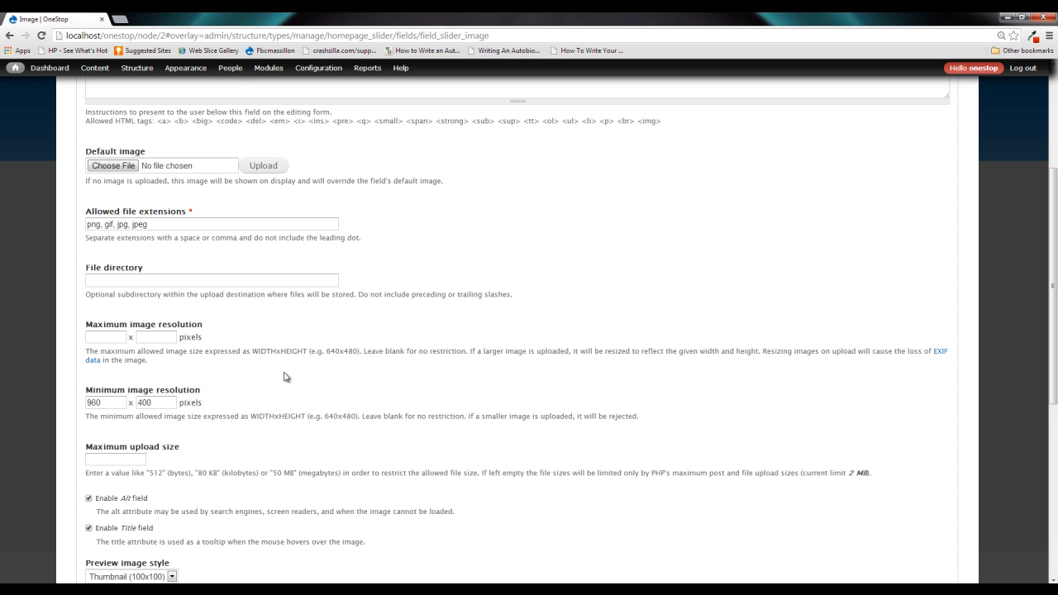
# Turn on Image field focus with a 960x400 minimum size and locked ratio.
pyautogui.scroll(-3)
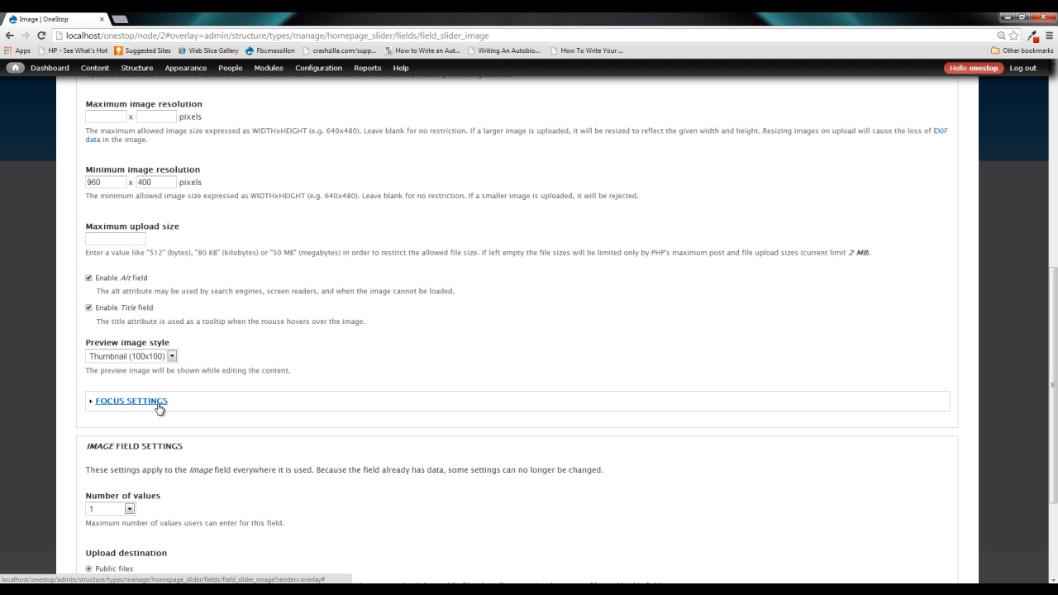
pyautogui.click(131, 401)
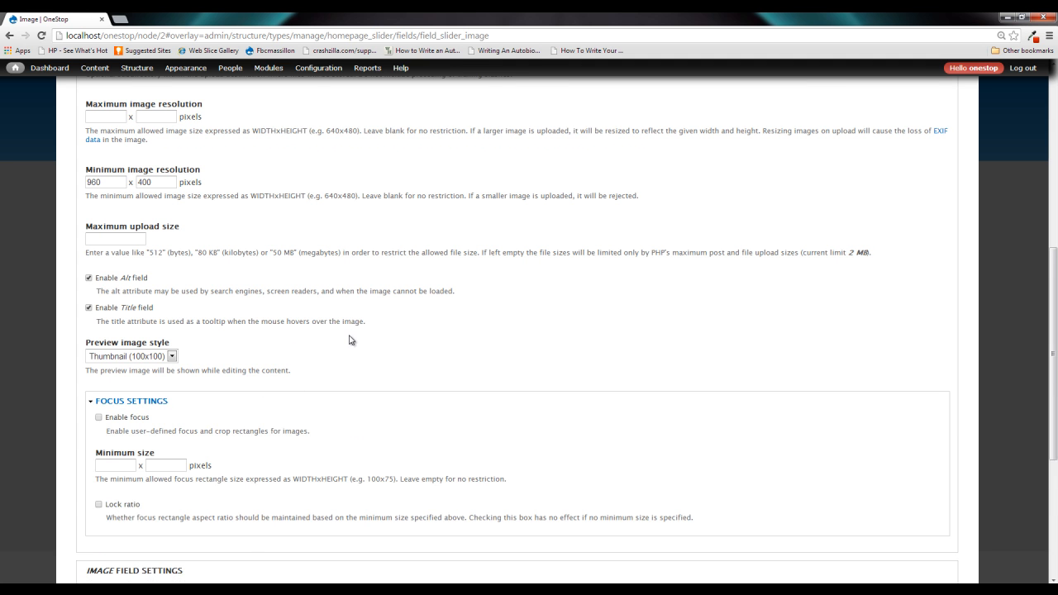
pyautogui.click(98, 362)
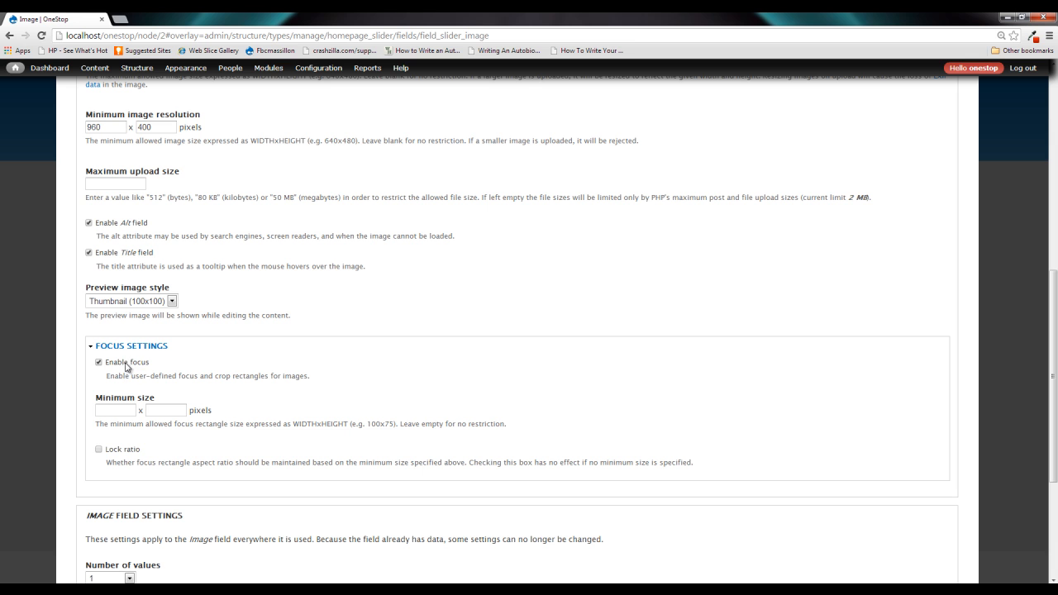
pyautogui.click(115, 410)
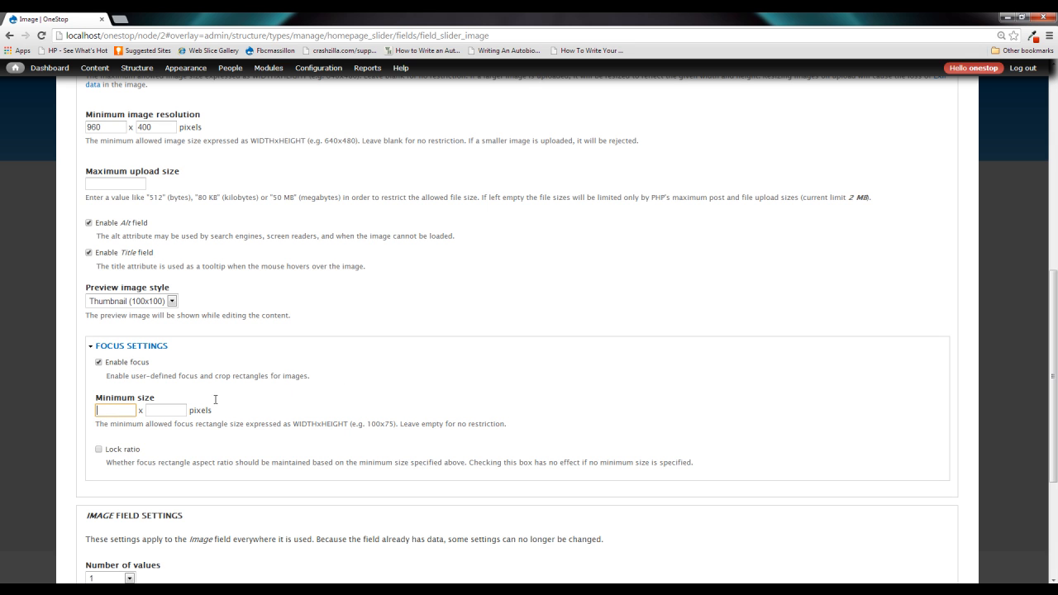
pyautogui.moveTo(300, 377)
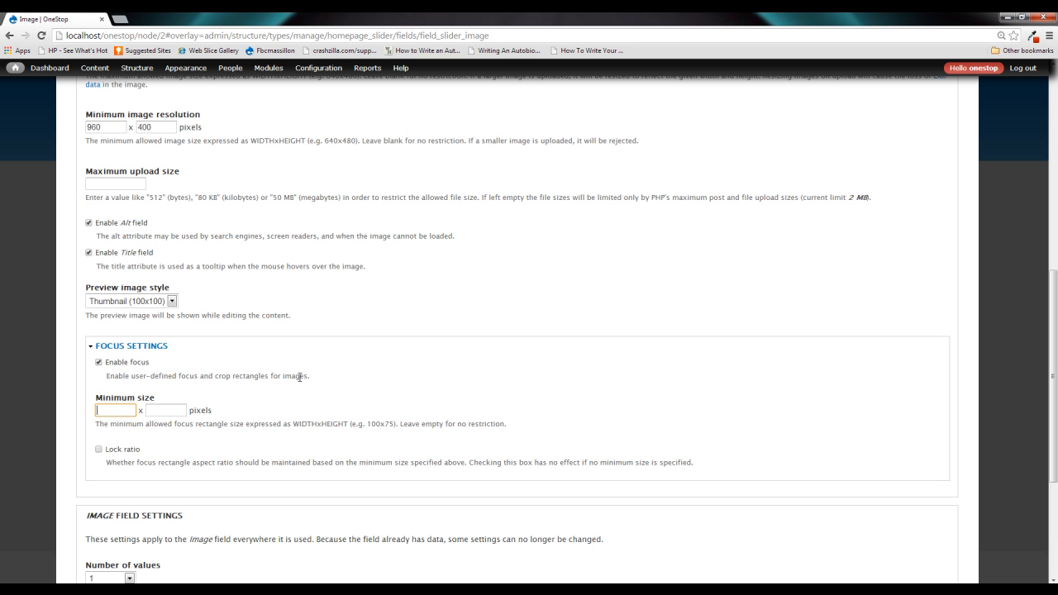
pyautogui.click(115, 409)
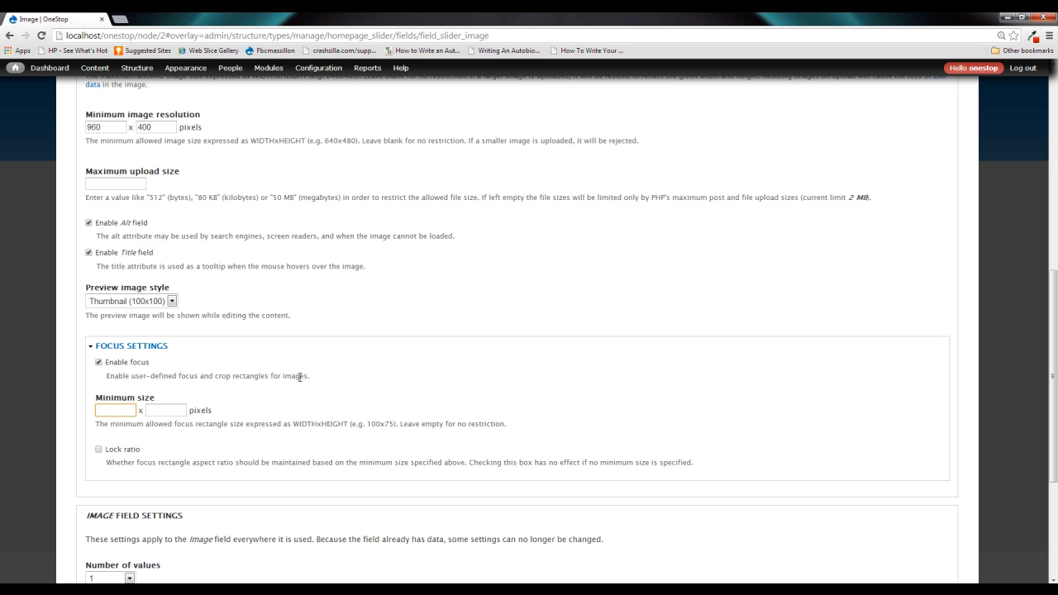
pyautogui.write('400')
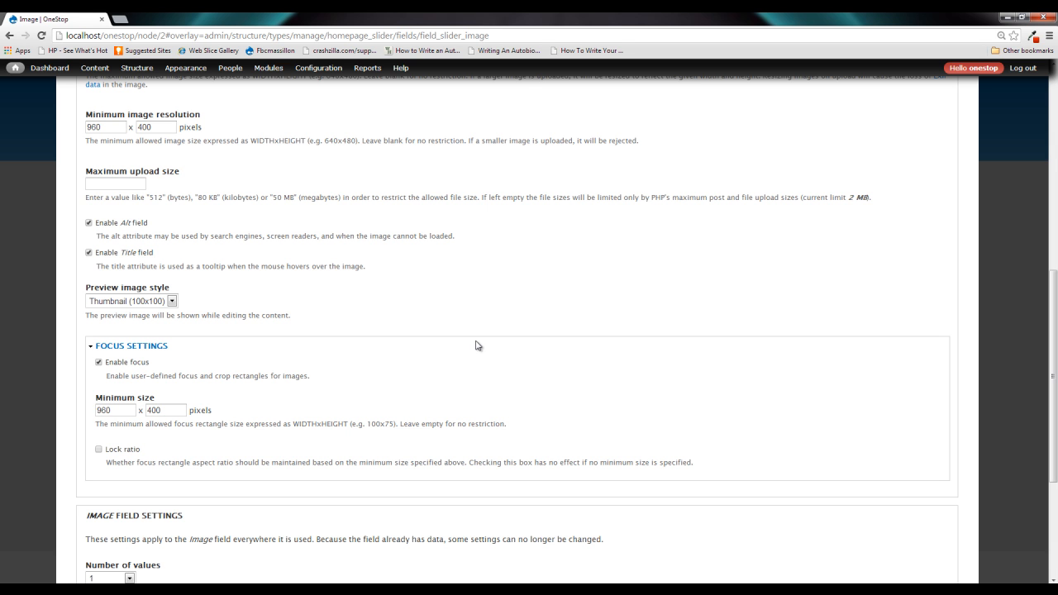
pyautogui.moveTo(417, 248)
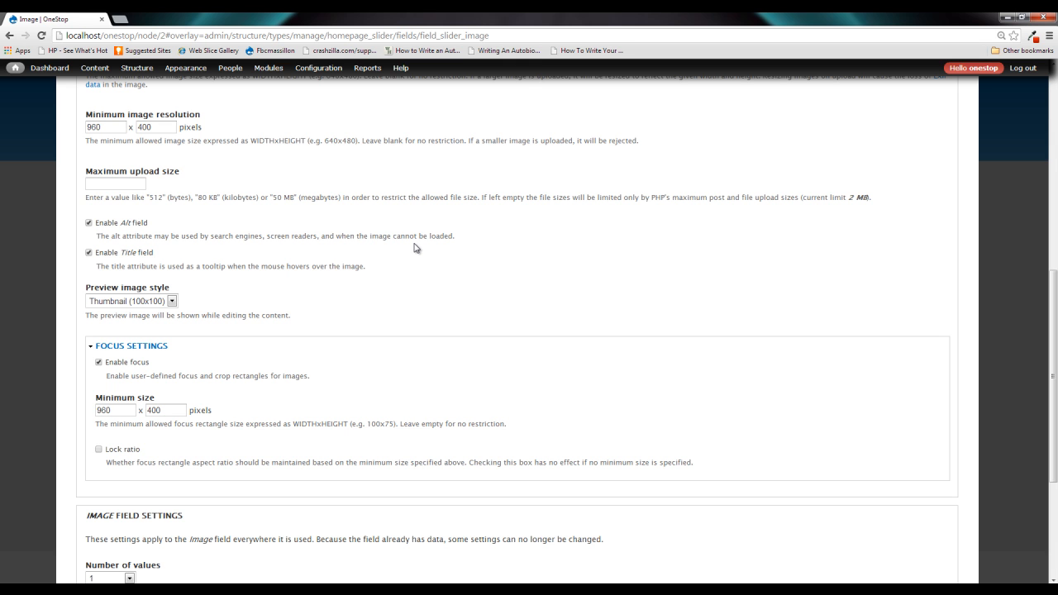
pyautogui.moveTo(394, 311)
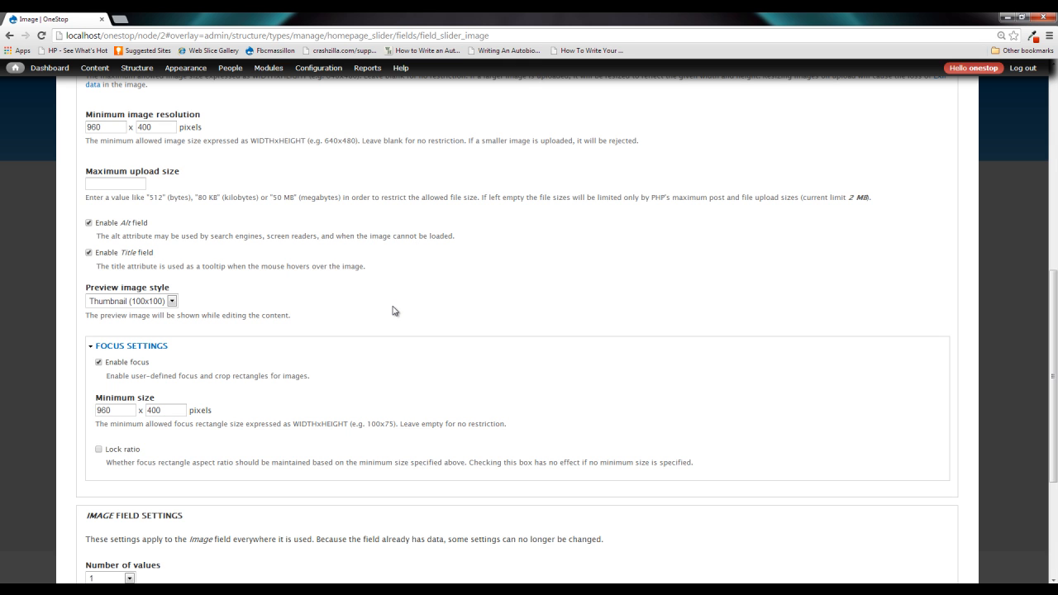
pyautogui.moveTo(111, 457)
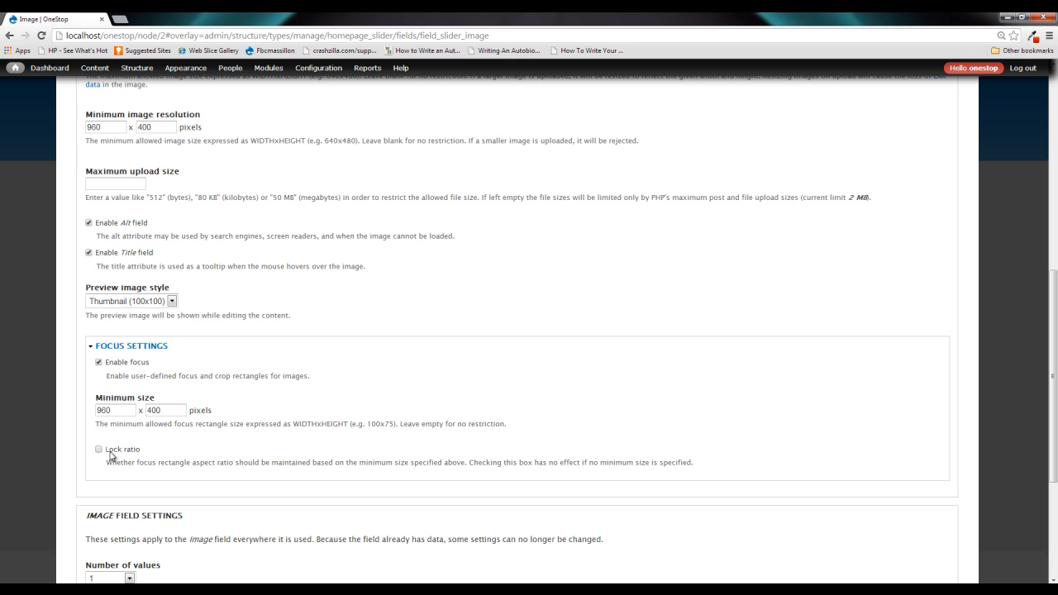
pyautogui.click(98, 448)
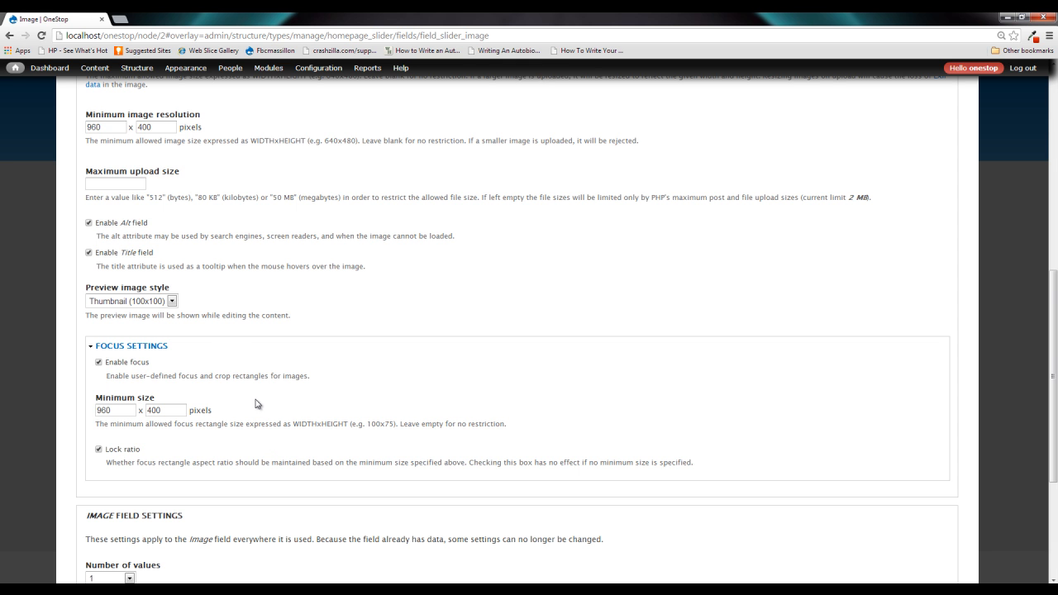
# Save the Image field's focus settings and close the Manage fields overlay.
pyautogui.scroll(-3)
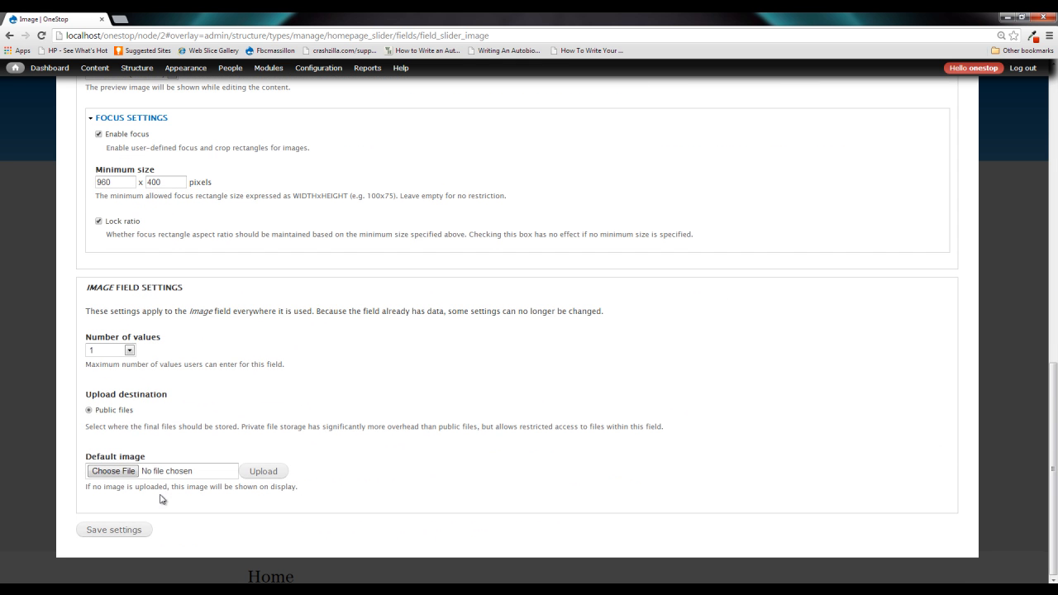
pyautogui.click(113, 529)
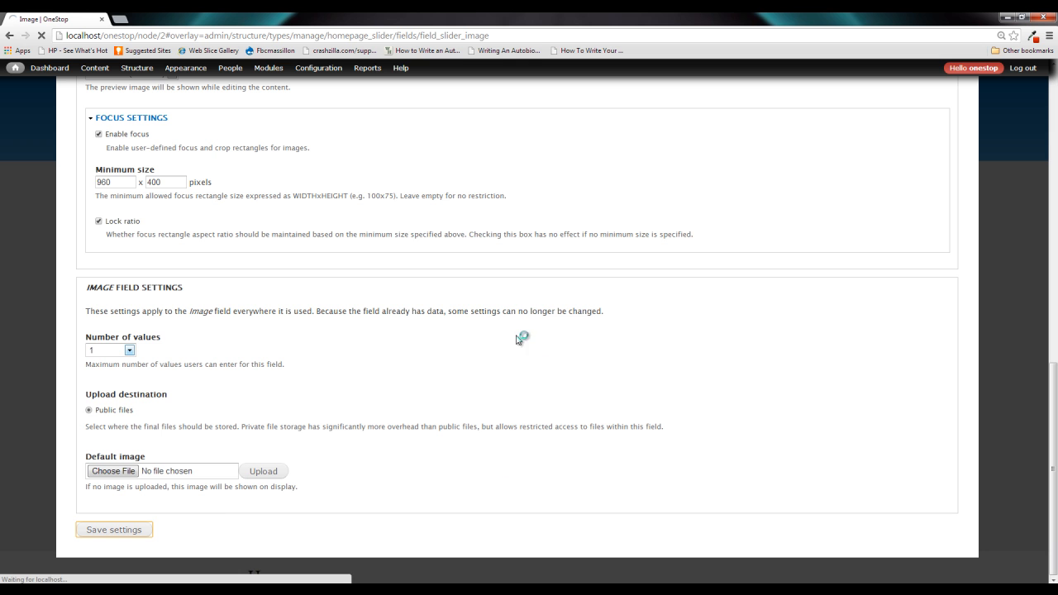
pyautogui.click(114, 529)
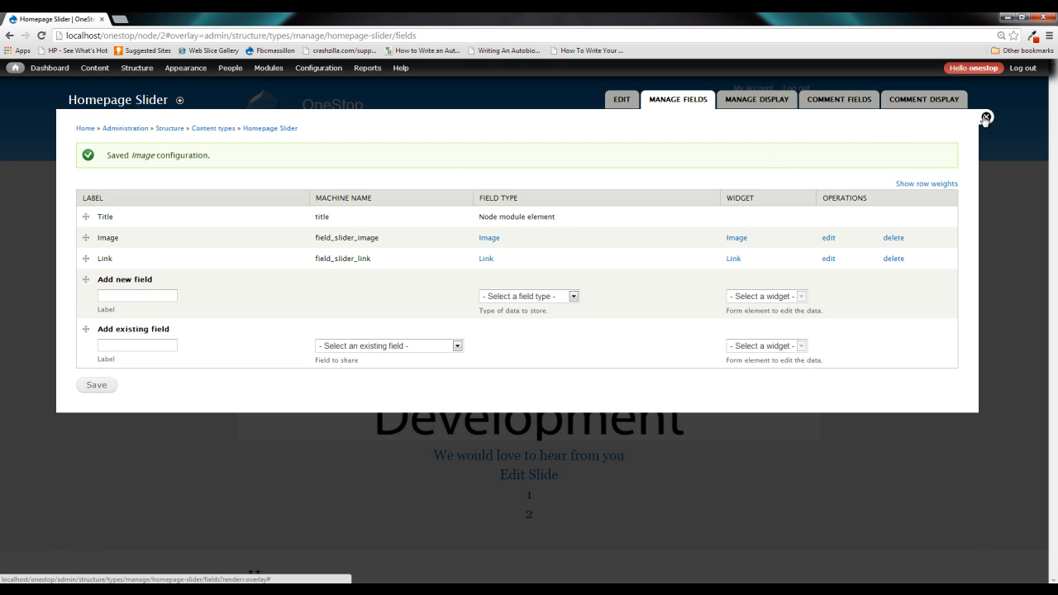
pyautogui.click(985, 117)
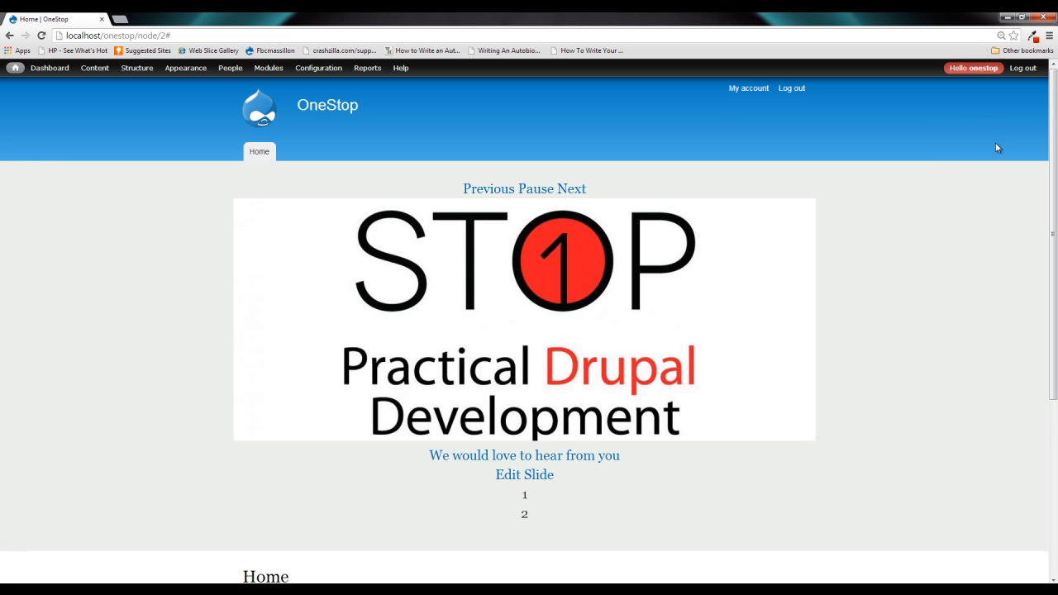
# Open Slide 2's edit form and draw a focus rectangle over the whole logo (0,103,1281,534).
pyautogui.click(524, 474)
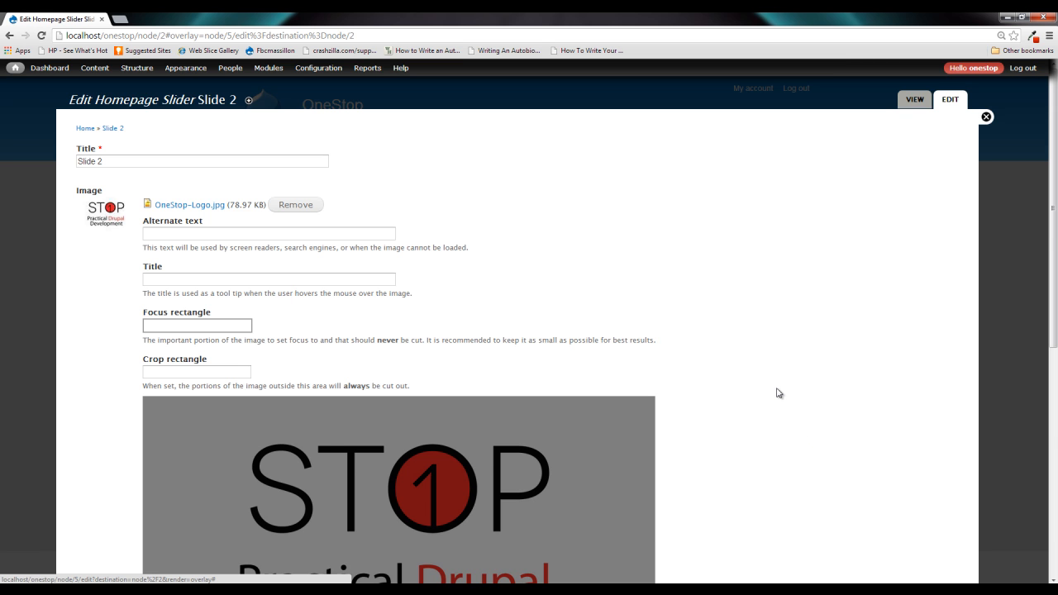
pyautogui.scroll(-3)
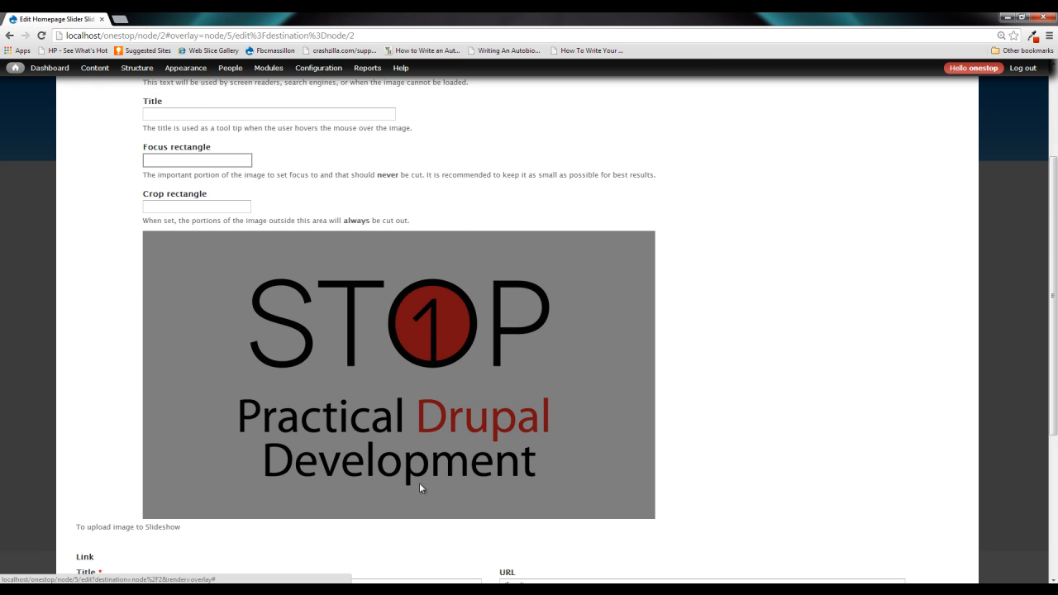
pyautogui.moveTo(734, 378)
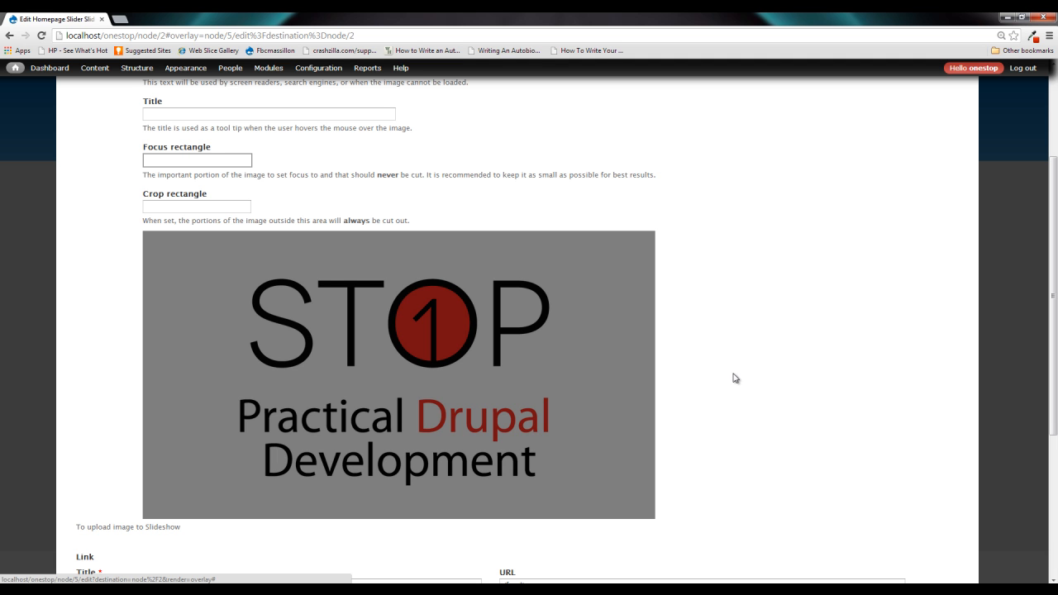
pyautogui.moveTo(271, 357); pyautogui.dragTo(655, 519)
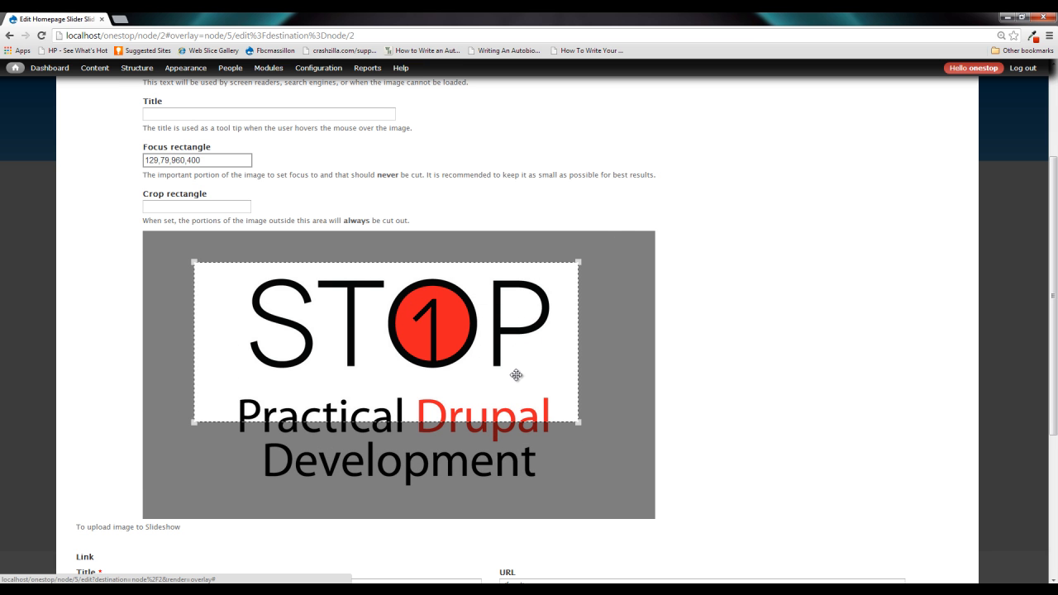
pyautogui.moveTo(523, 376)
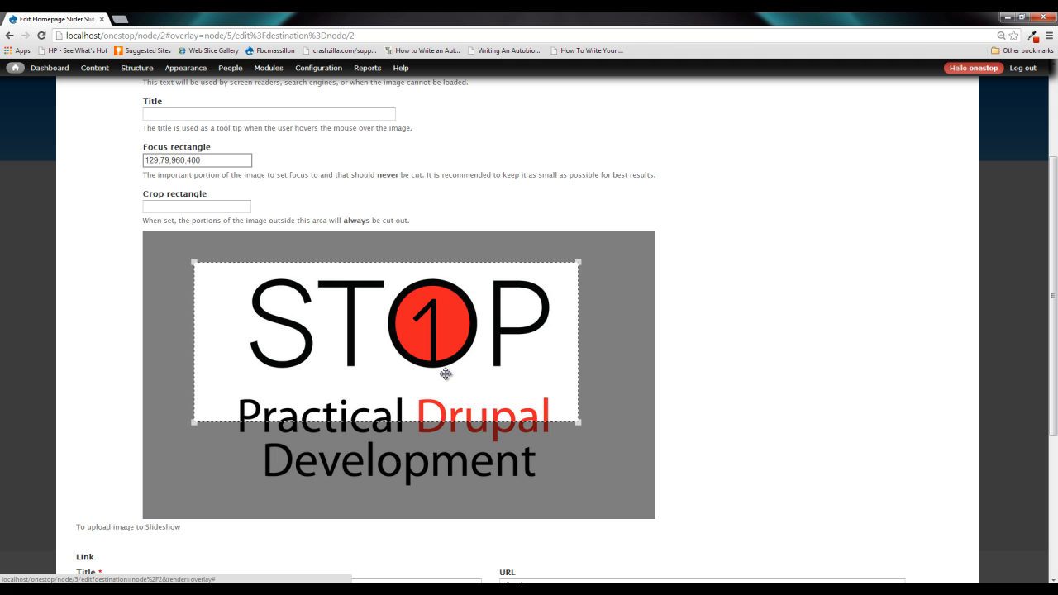
pyautogui.moveTo(447, 372)
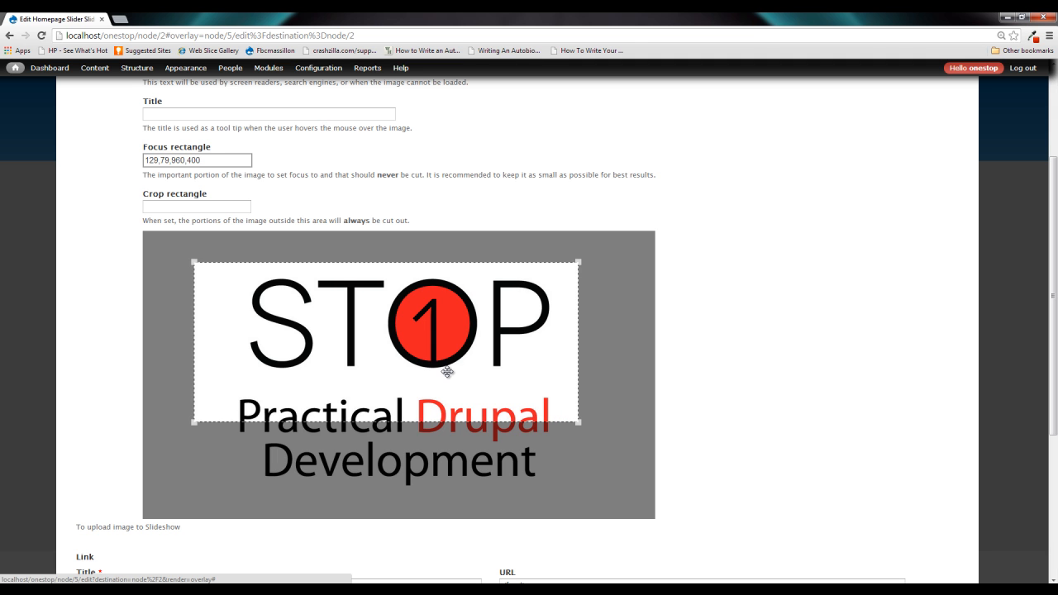
pyautogui.moveTo(508, 372)
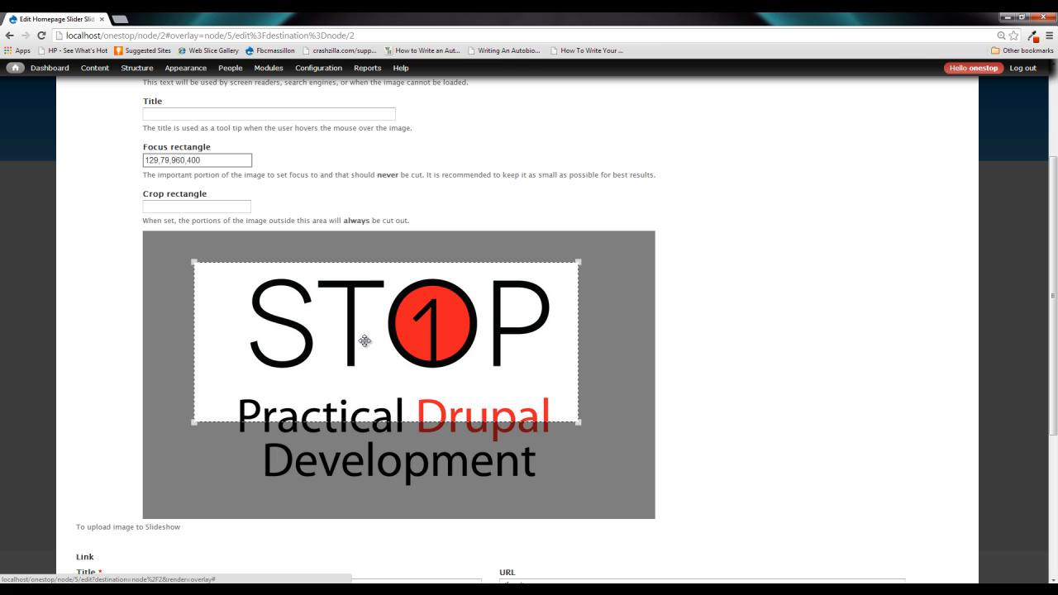
pyautogui.moveTo(382, 343)
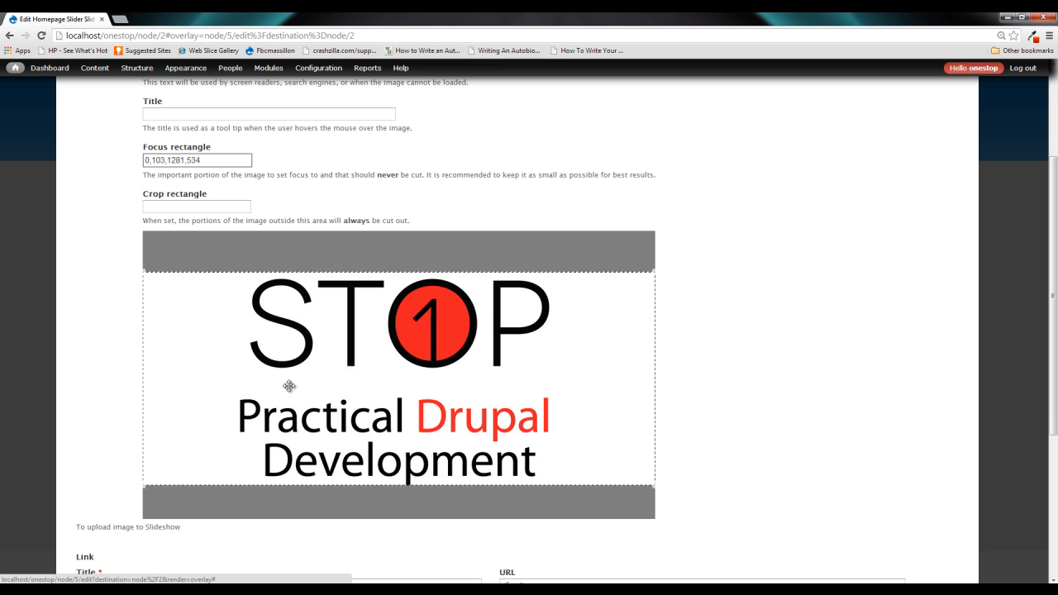
pyautogui.moveTo(288, 340)
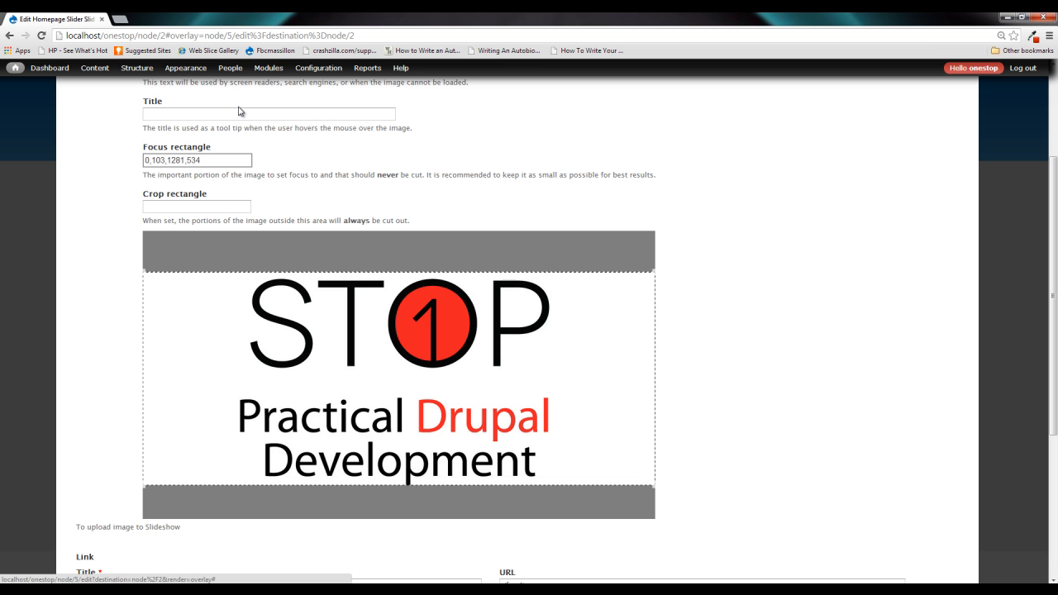
pyautogui.moveTo(647, 275)
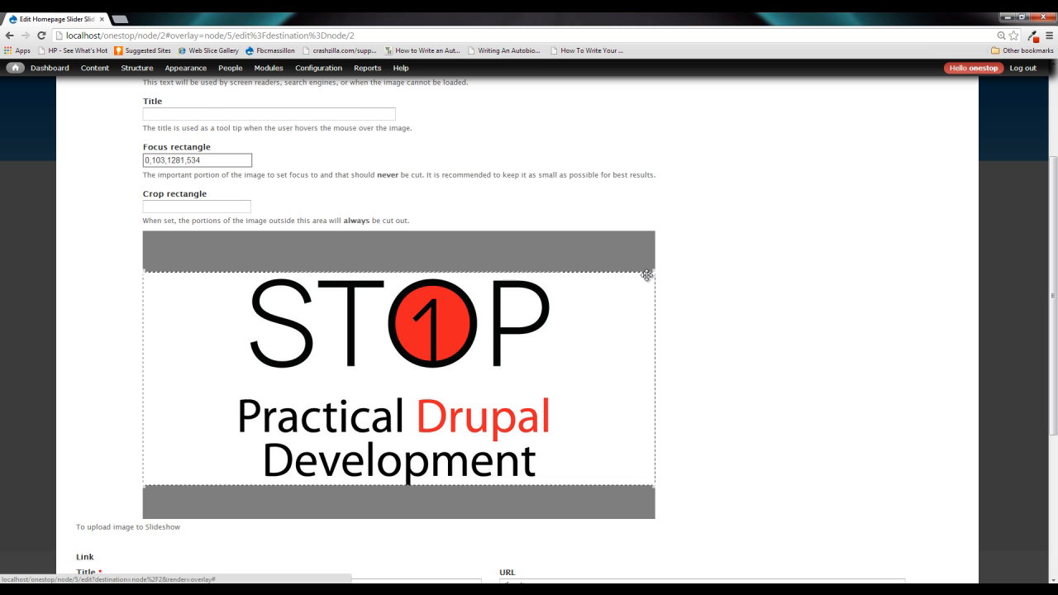
# Shrink Slide 2's focus rectangle to frame only the lower text (153,321,960,400).
pyautogui.moveTo(647, 275); pyautogui.dragTo(526, 485)
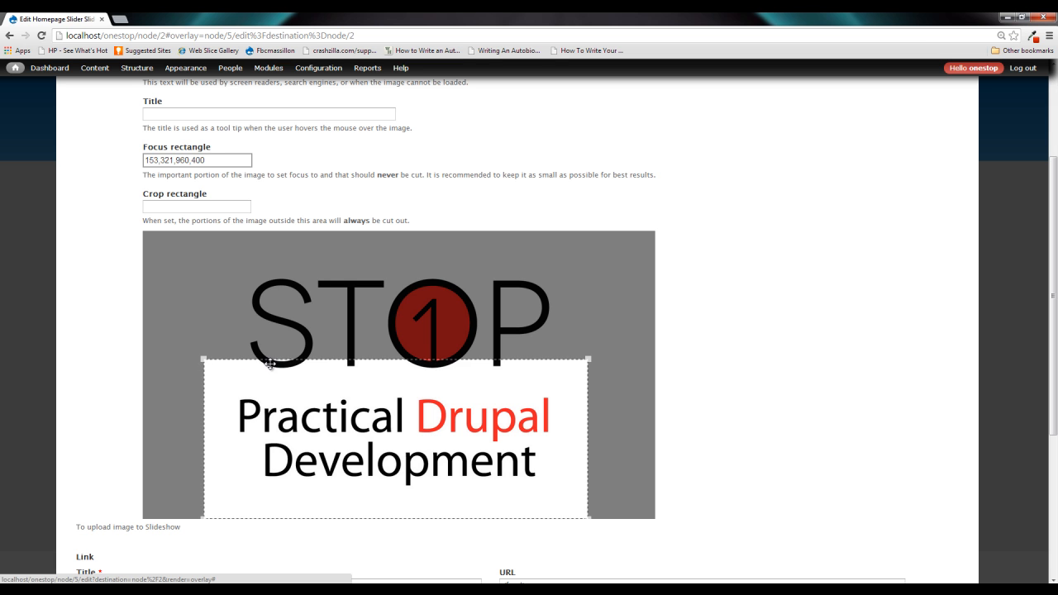
pyautogui.moveTo(512, 368)
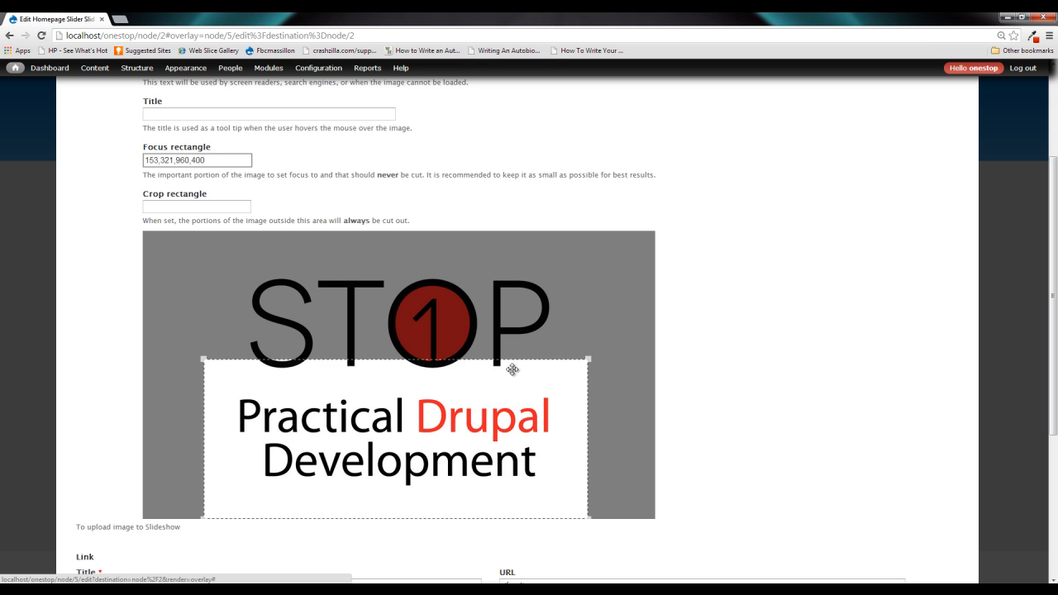
pyautogui.moveTo(205, 303)
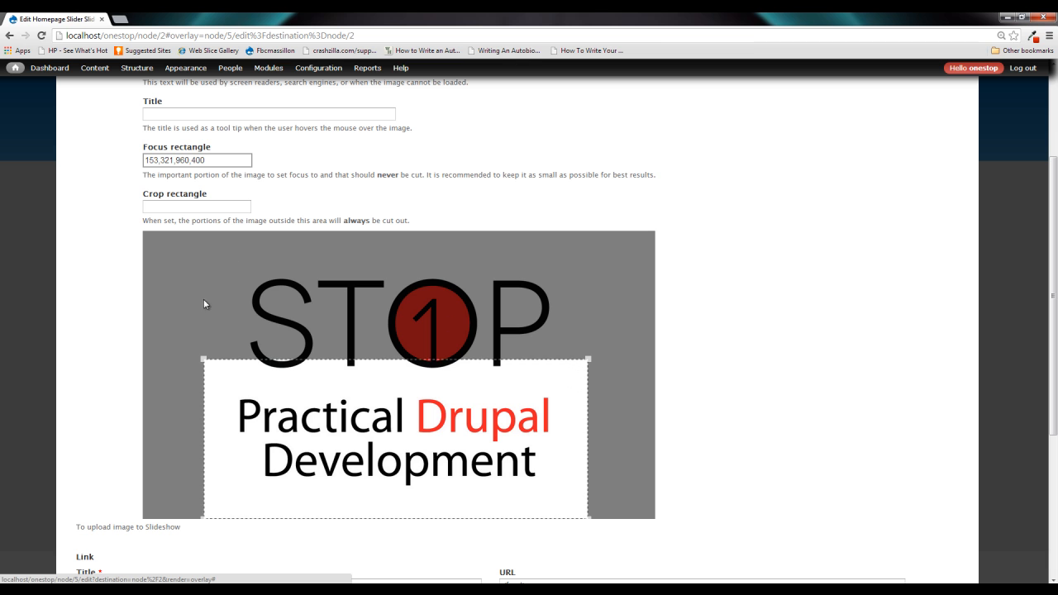
pyautogui.moveTo(359, 282)
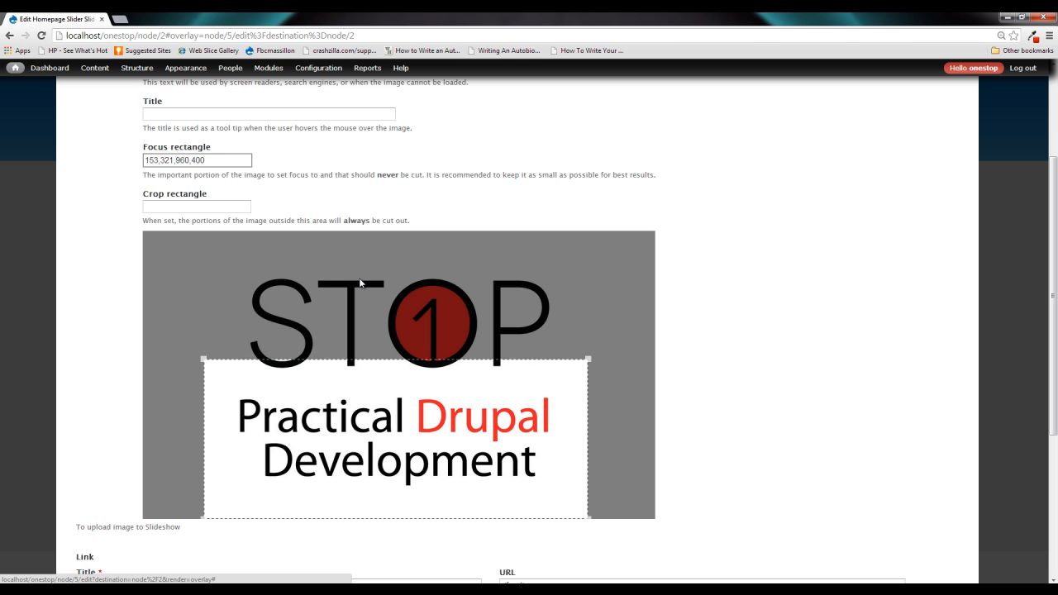
pyautogui.moveTo(475, 424)
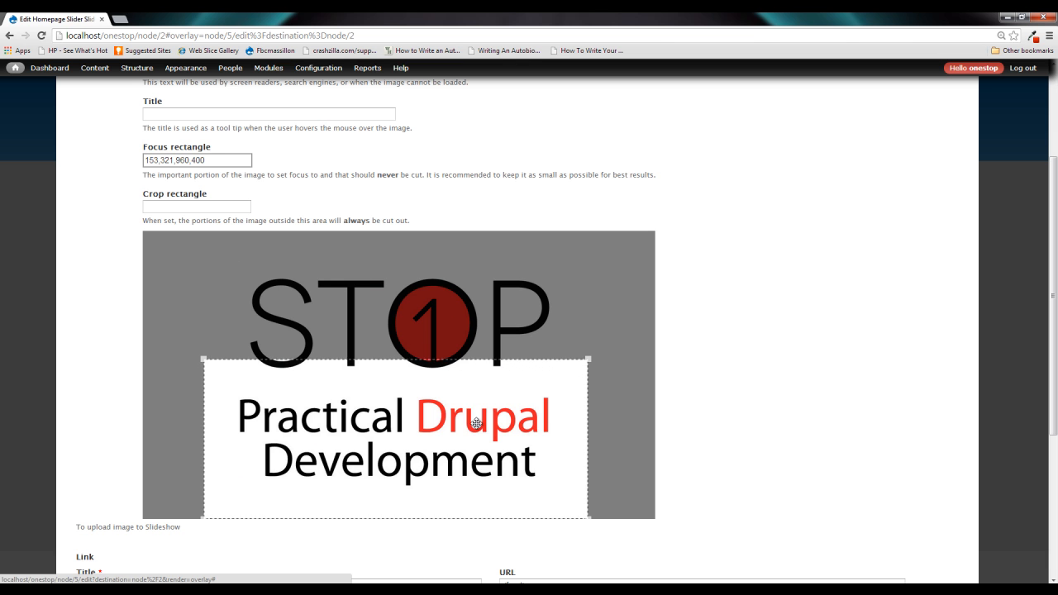
pyautogui.scroll(-3)
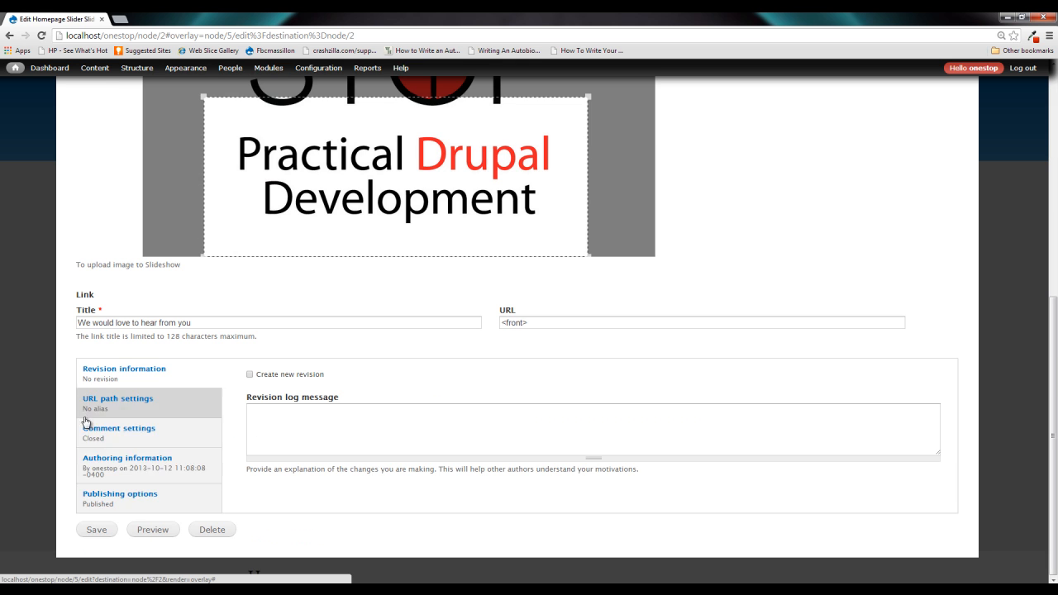
# Save Slide 2 with its Practical Drupal Development text-only focus area.
pyautogui.click(96, 528)
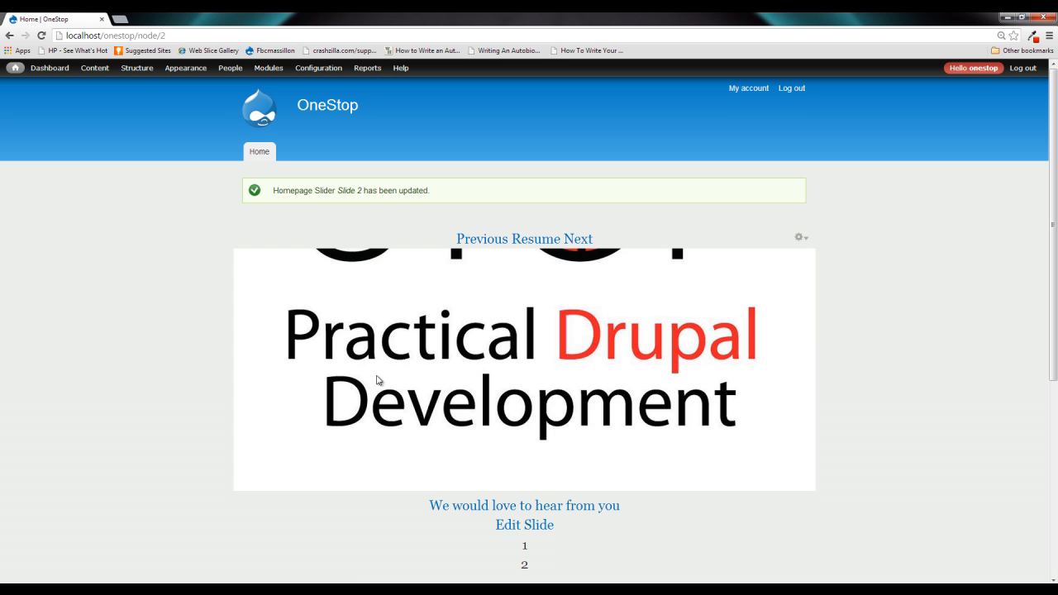
pyautogui.moveTo(580, 527)
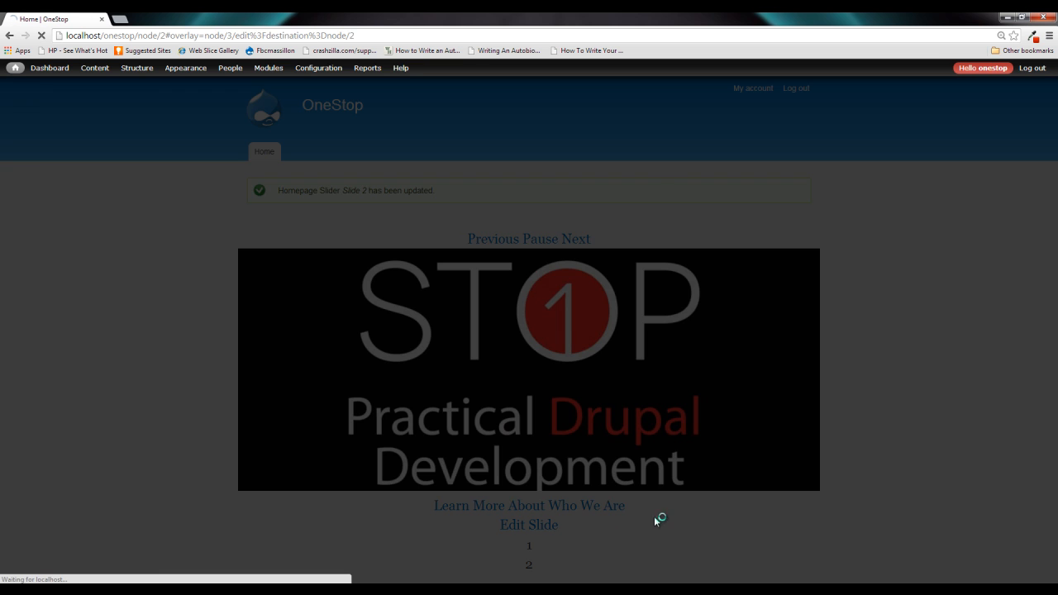
pyautogui.moveTo(631, 518)
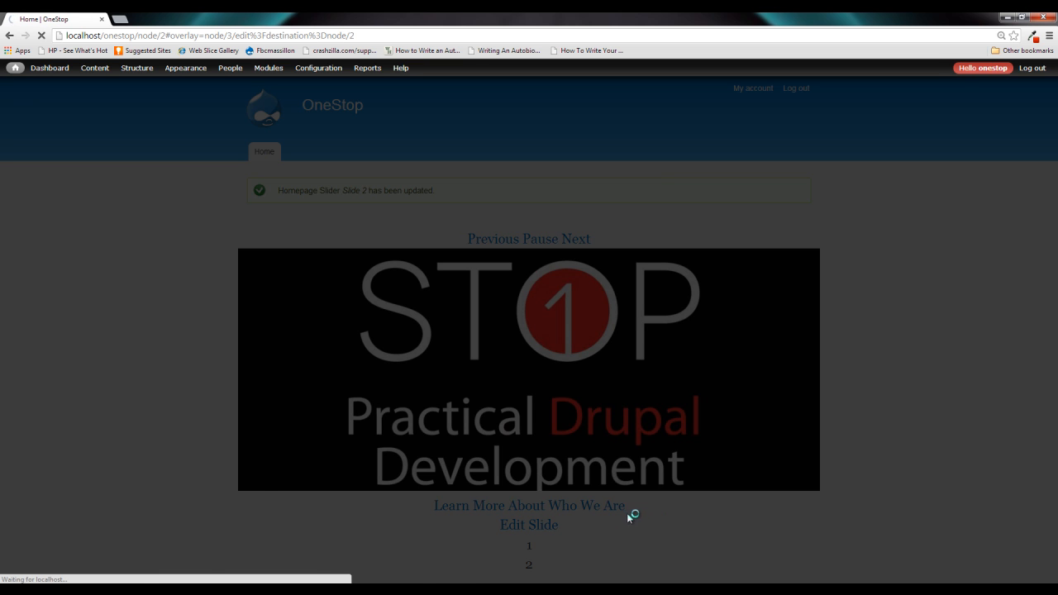
# Open Slide 1's edit form and save it with the focus rectangle around STOP.
pyautogui.click(529, 525)
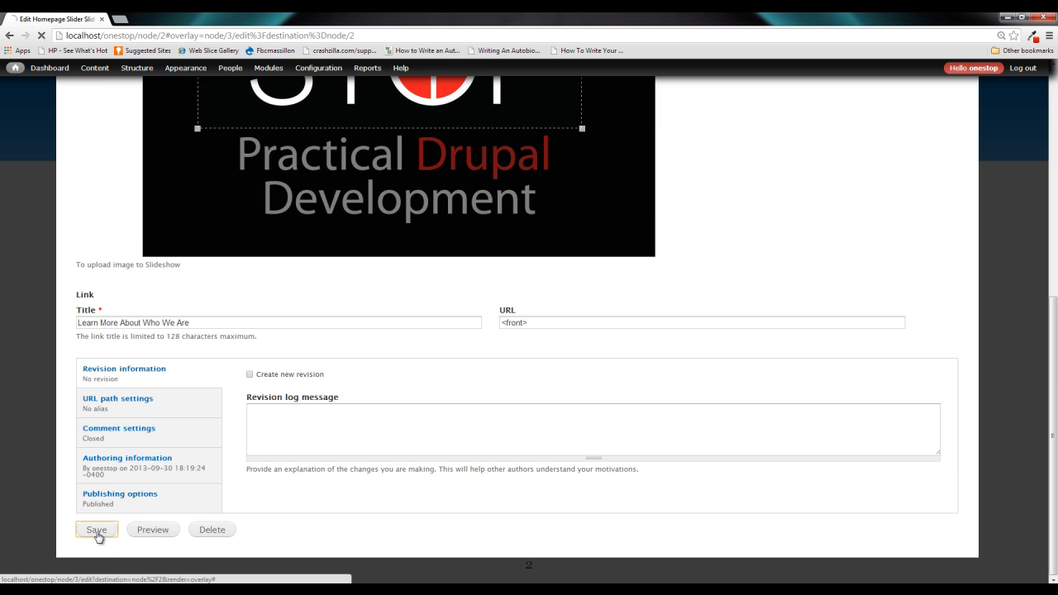
pyautogui.click(96, 529)
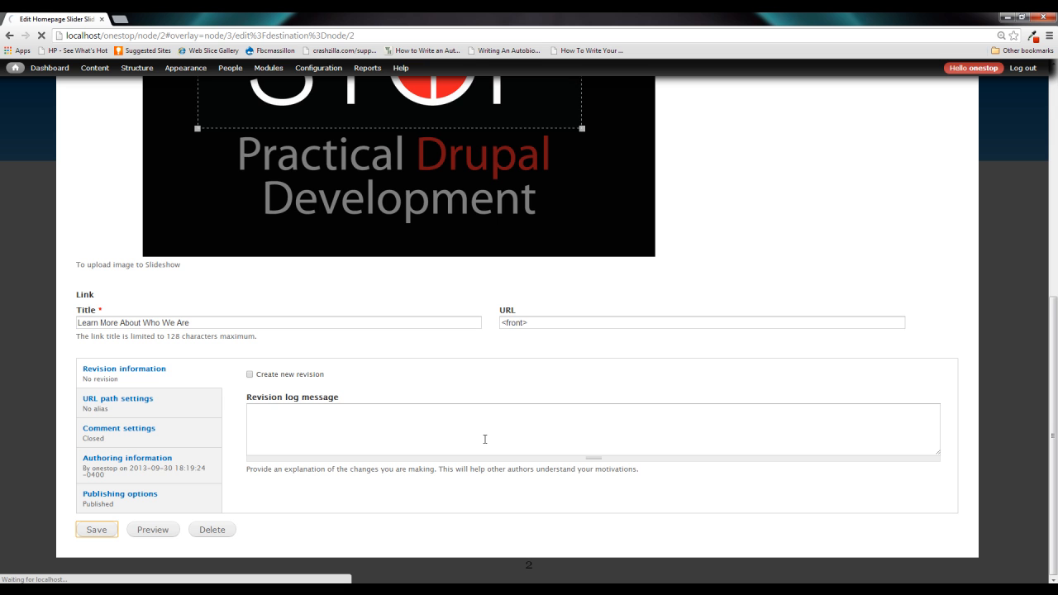
pyautogui.click(96, 529)
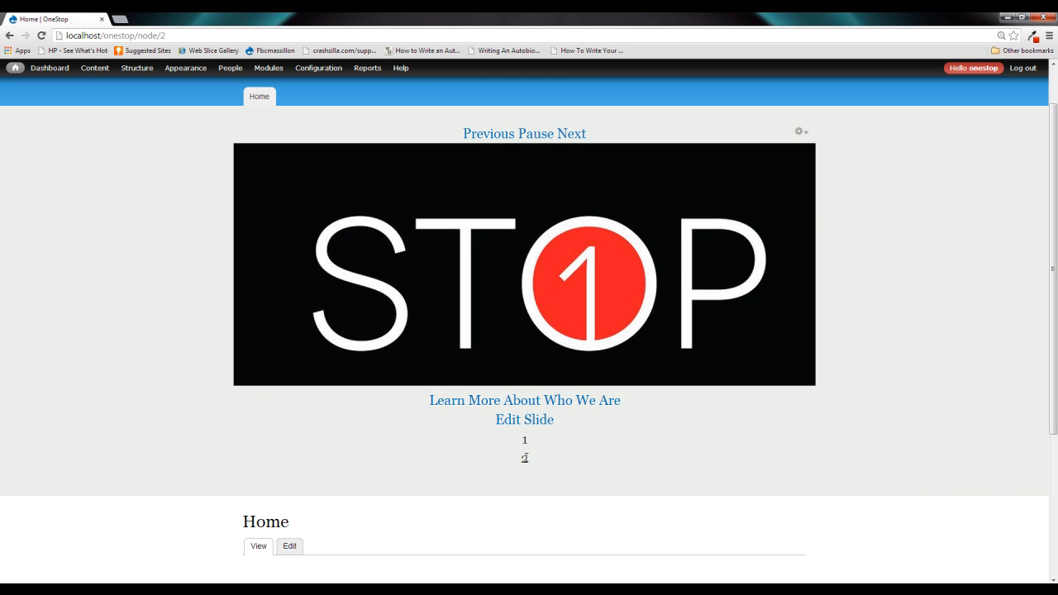
# Pause the homepage slideshow and step to the other slide to compare crops.
pyautogui.click(524, 133)
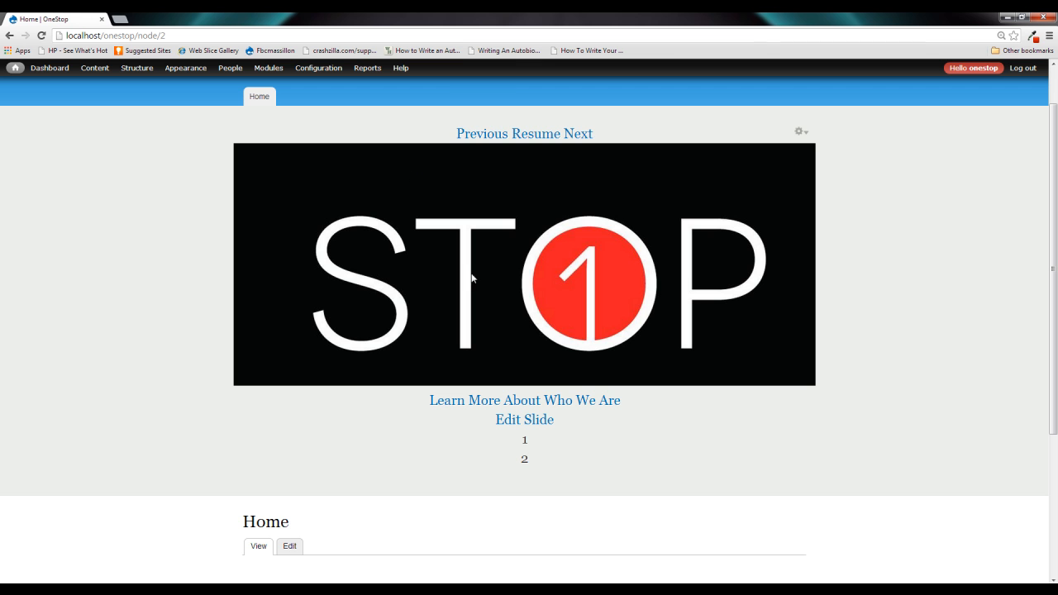
pyautogui.click(524, 133)
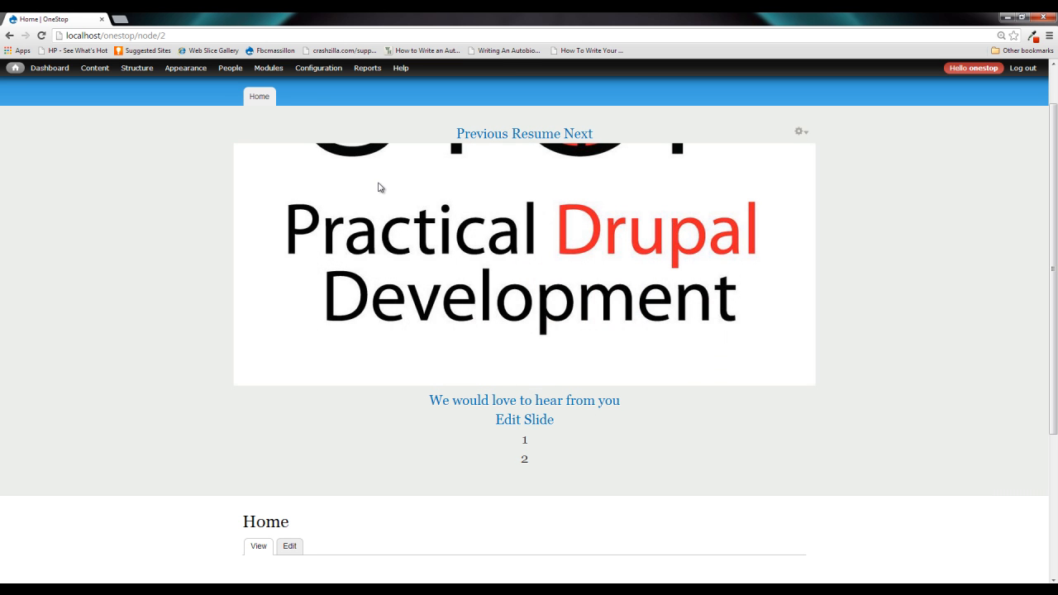
pyautogui.moveTo(455, 284)
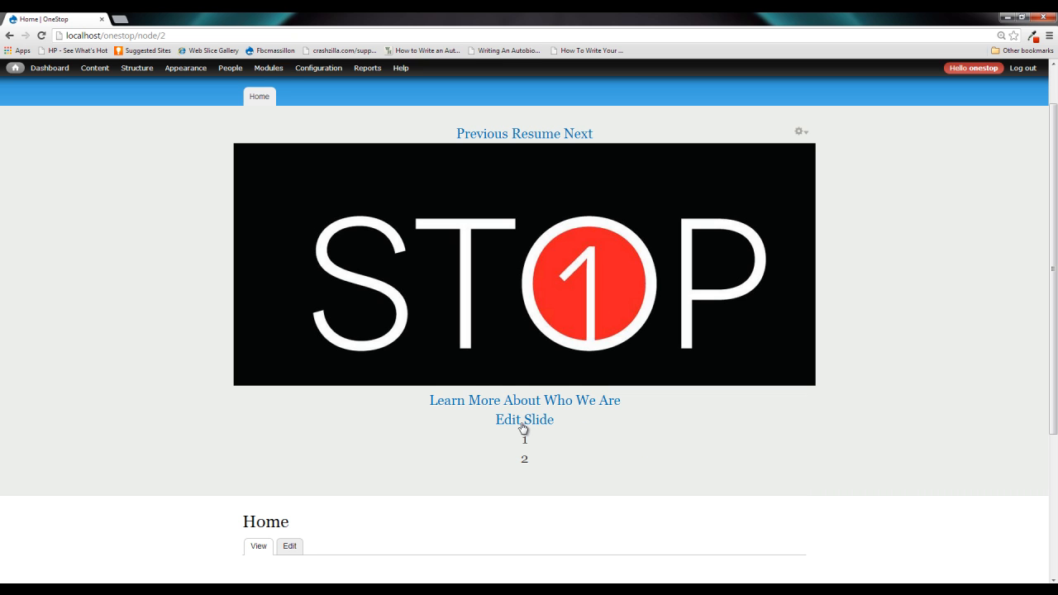
# Open the white logo slide and widen its focus rectangle to the full image (0,56,1281,534).
pyautogui.click(524, 419)
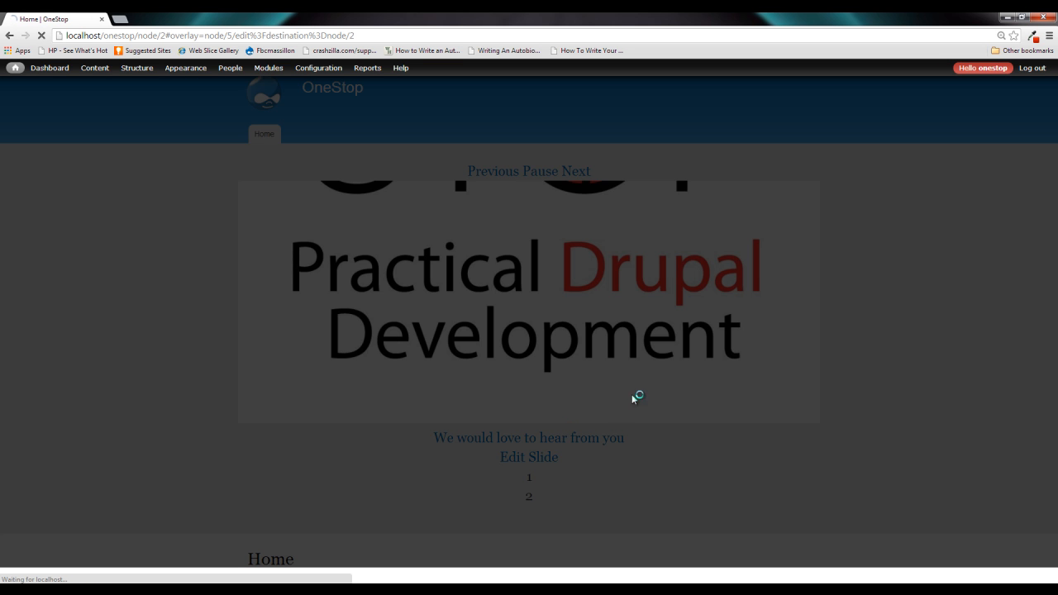
pyautogui.moveTo(491, 314)
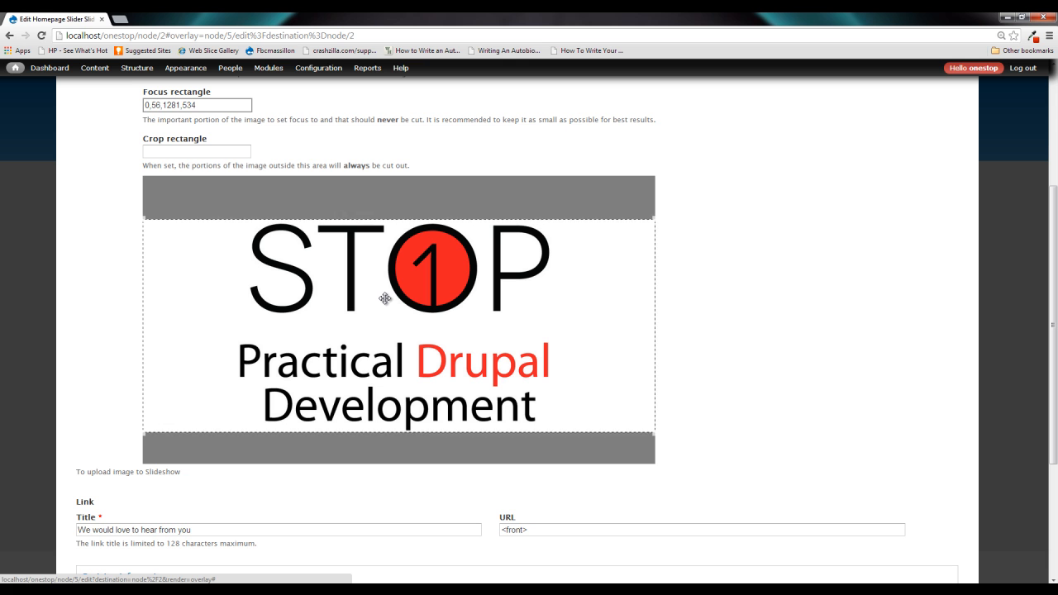
pyautogui.scroll(-3)
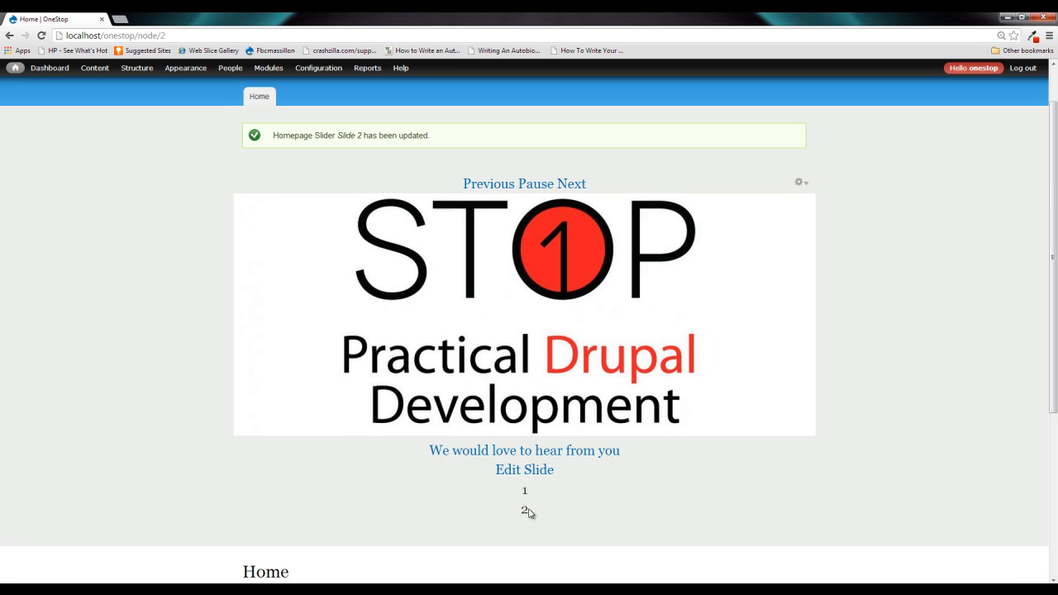
# Open the black logo slide, set its focus rectangle to 0,109,1281,534 and save.
pyautogui.click(524, 511)
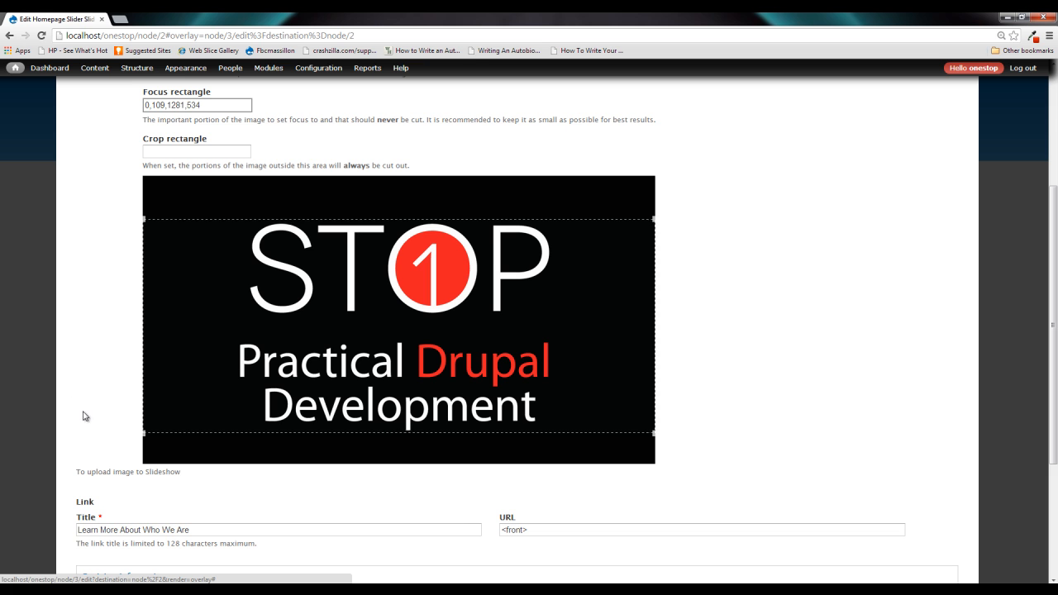
pyautogui.scroll(-3)
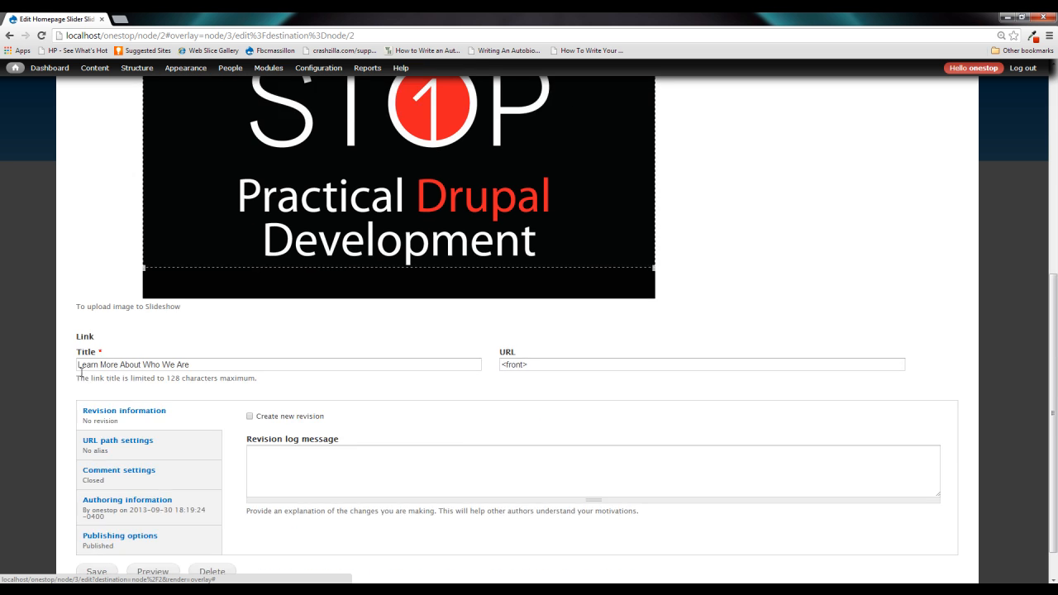
pyautogui.click(95, 529)
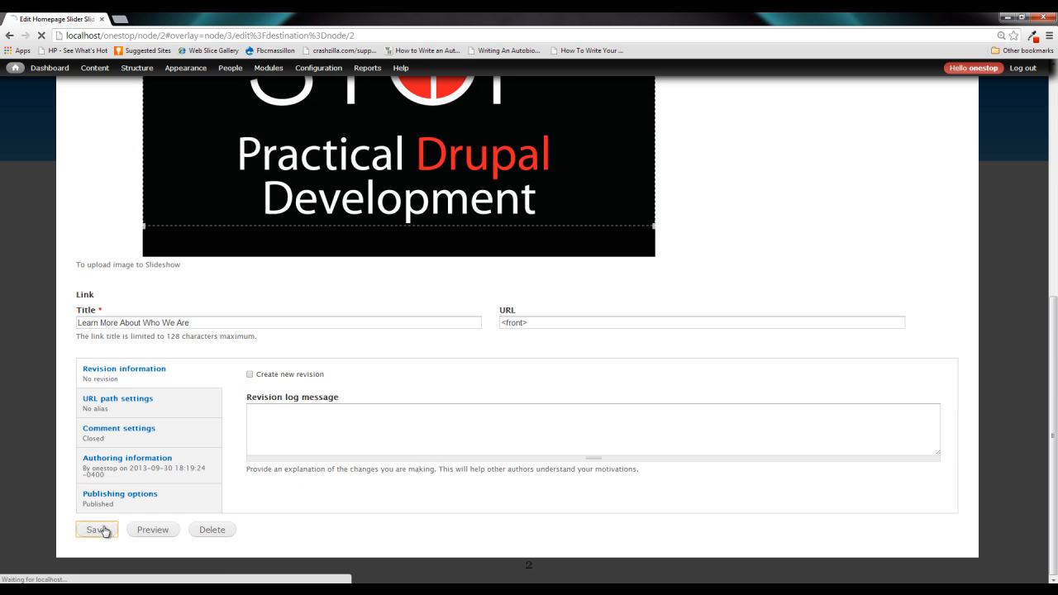
pyautogui.click(96, 529)
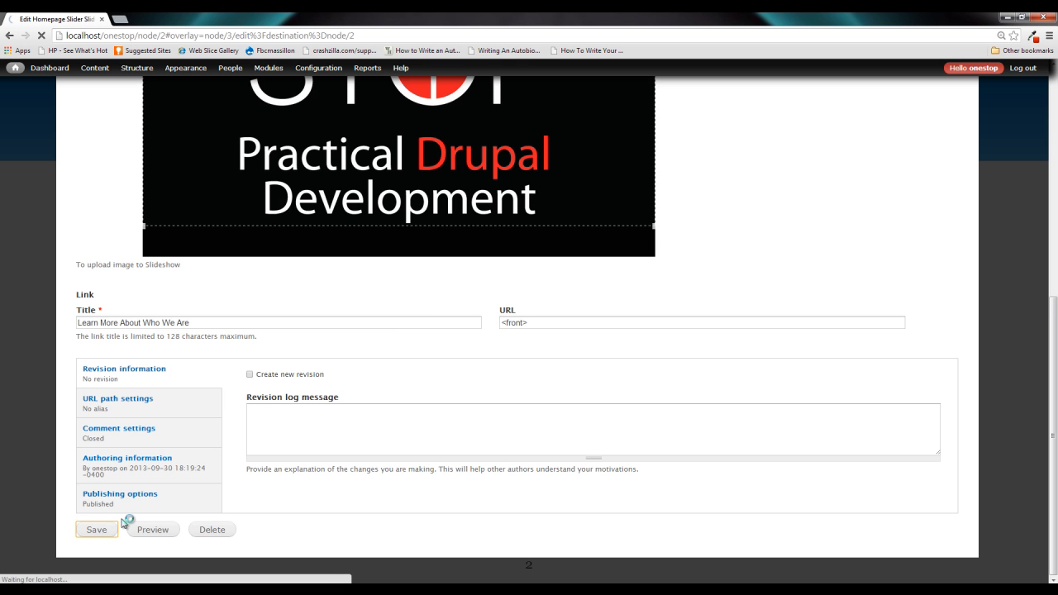
pyautogui.click(96, 529)
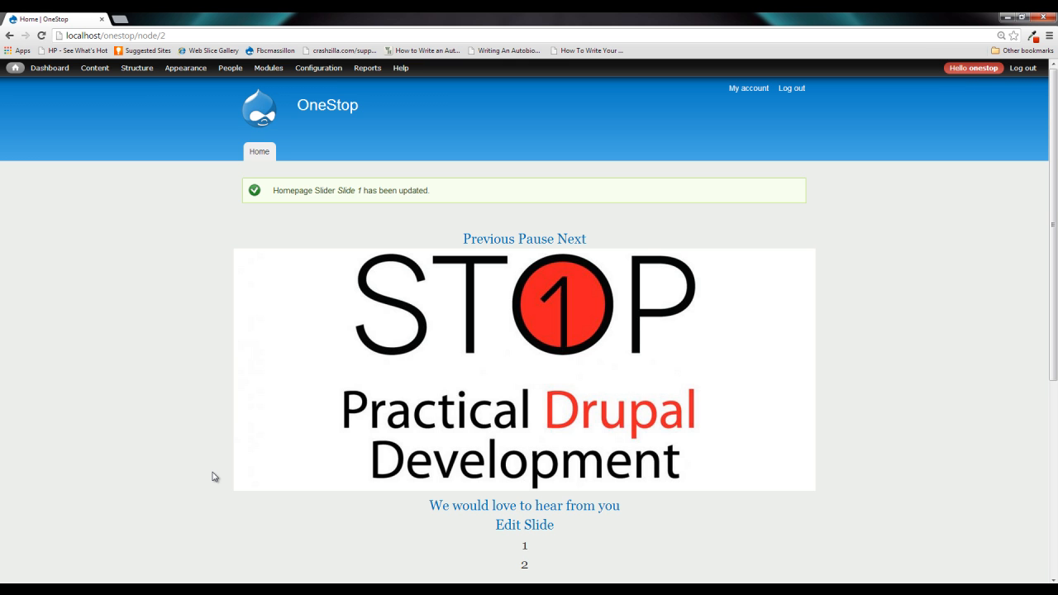
pyautogui.click(566, 239)
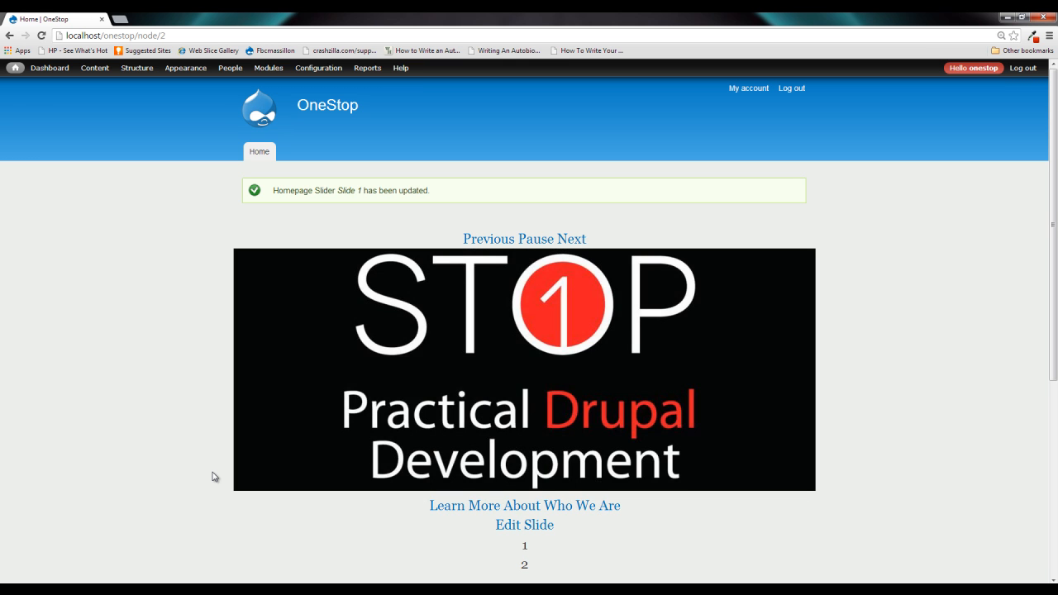